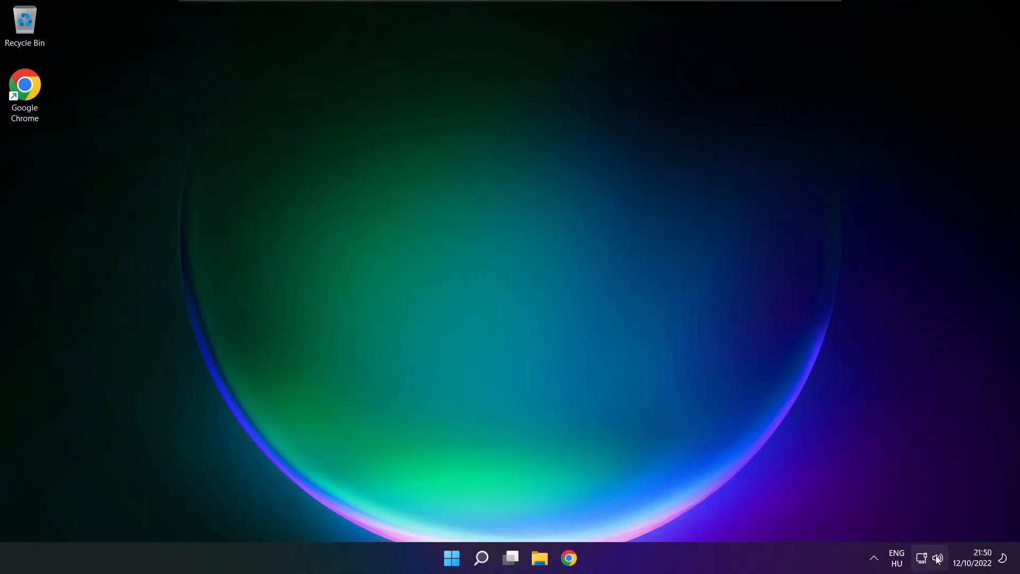
Step: Switch sound output from CABLE Input to Speakers (High Definition Audio Device) in Quick Settings
click(929, 558)
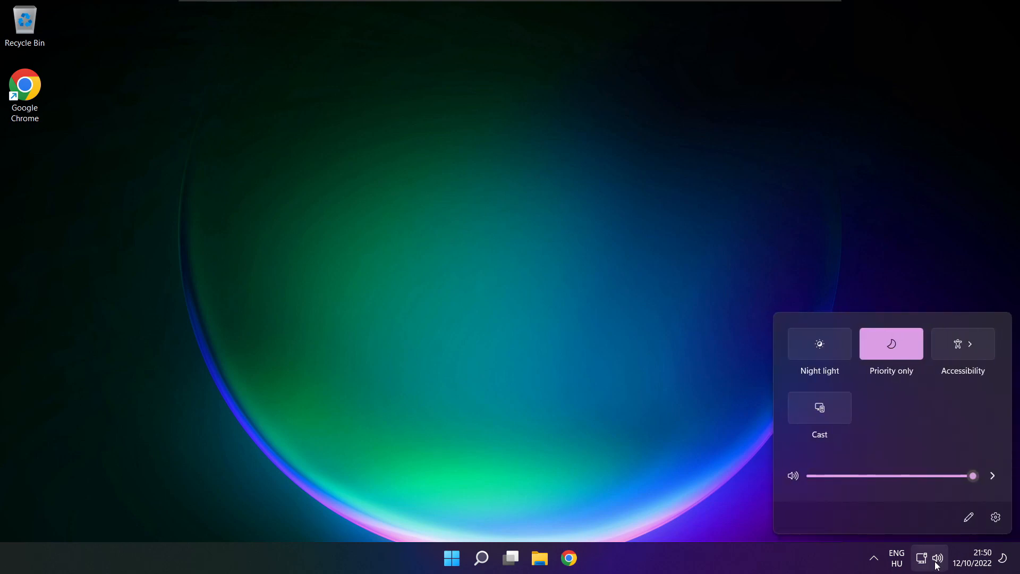
mouse_move(992, 475)
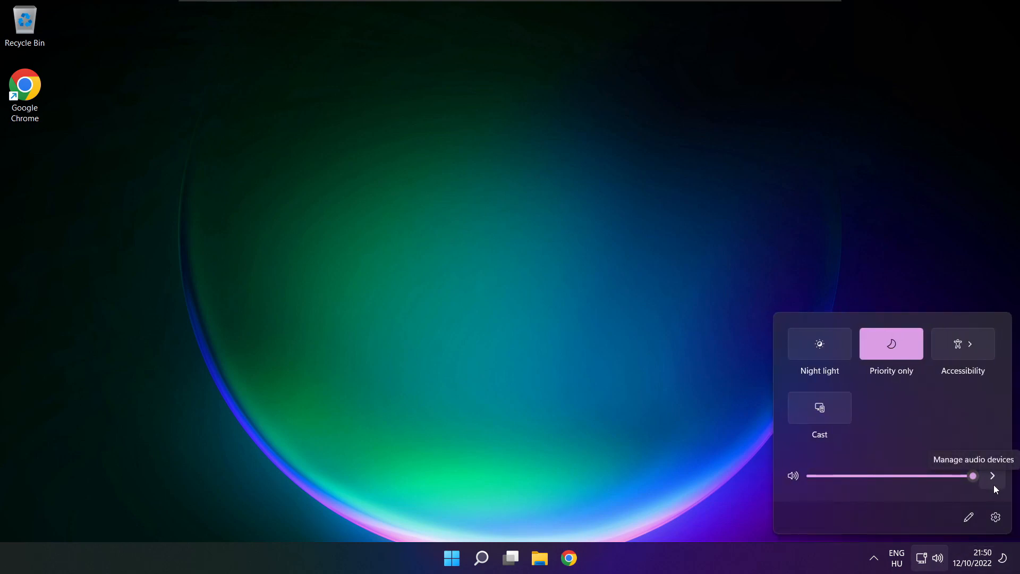
click(992, 475)
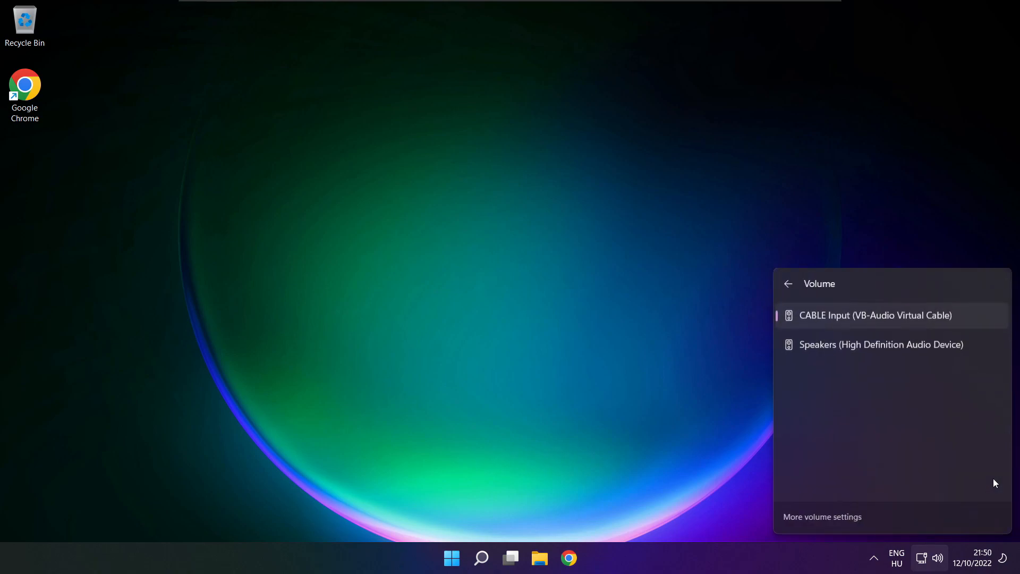
mouse_move(854, 400)
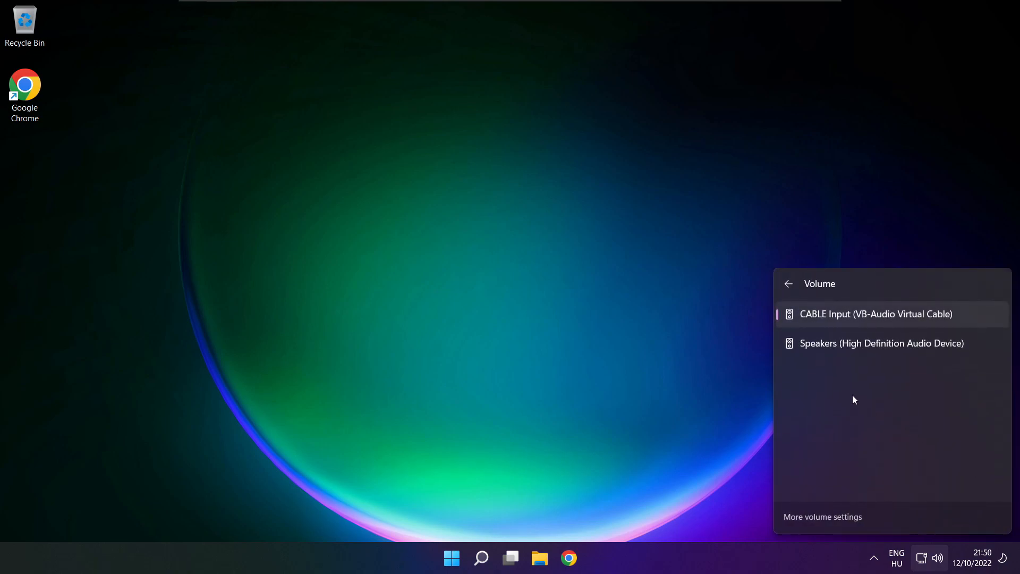
mouse_move(922, 351)
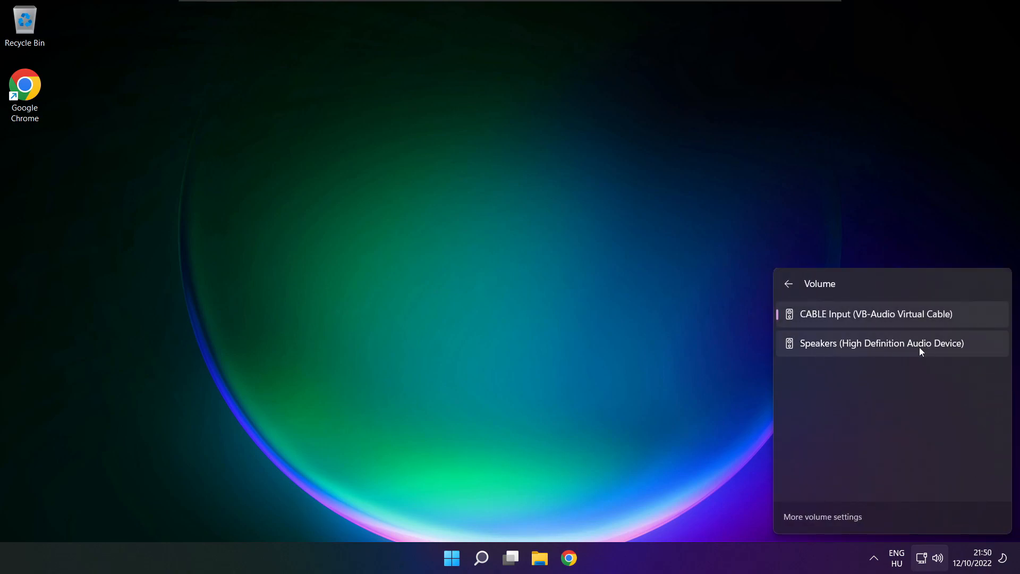
mouse_move(971, 353)
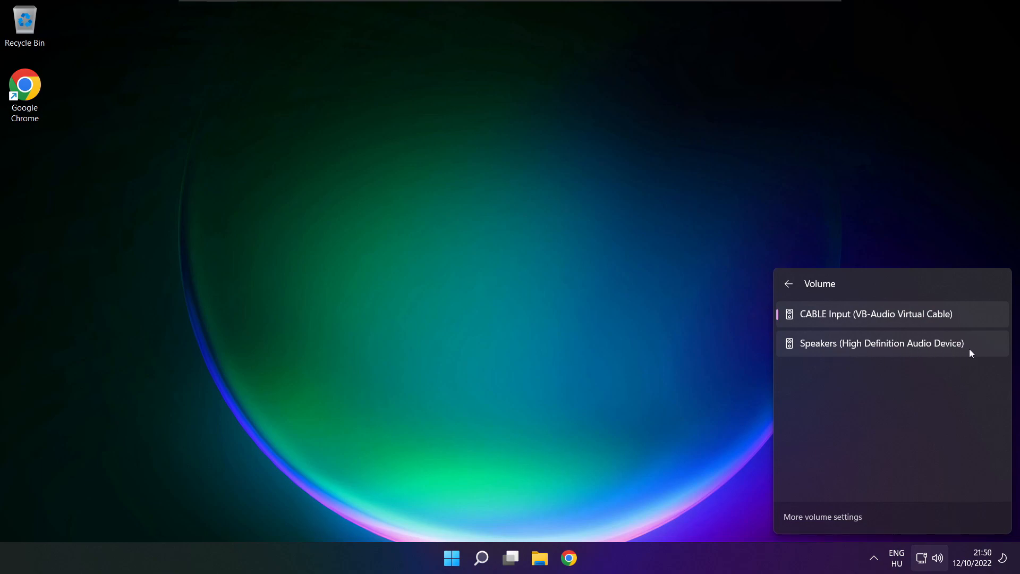
click(881, 343)
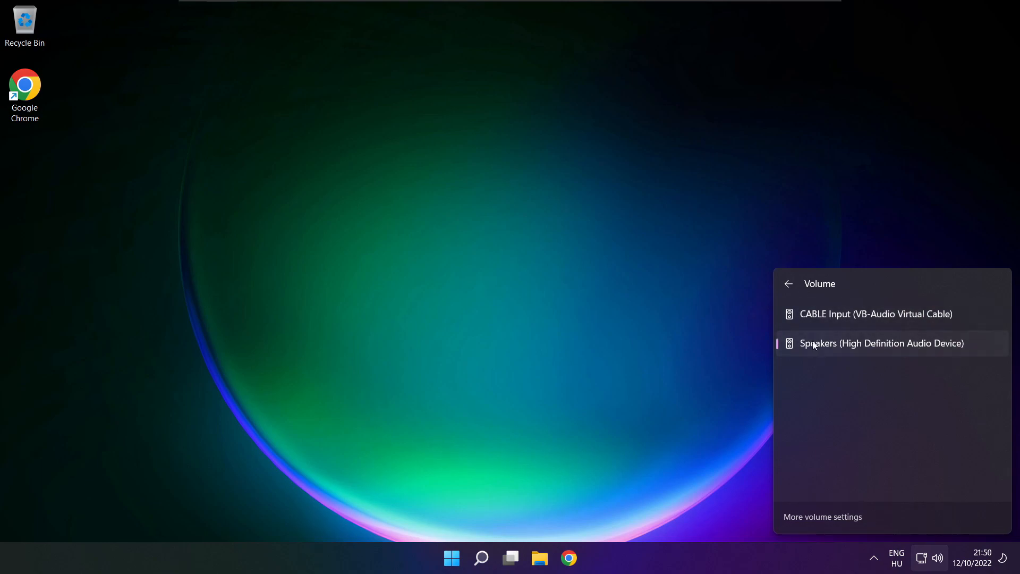
mouse_move(838, 415)
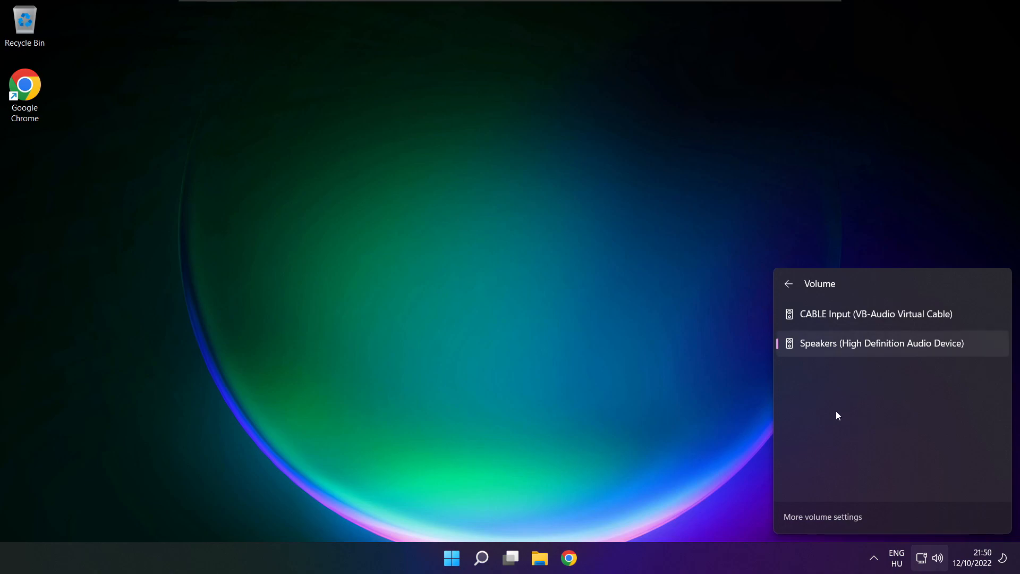
mouse_move(537, 313)
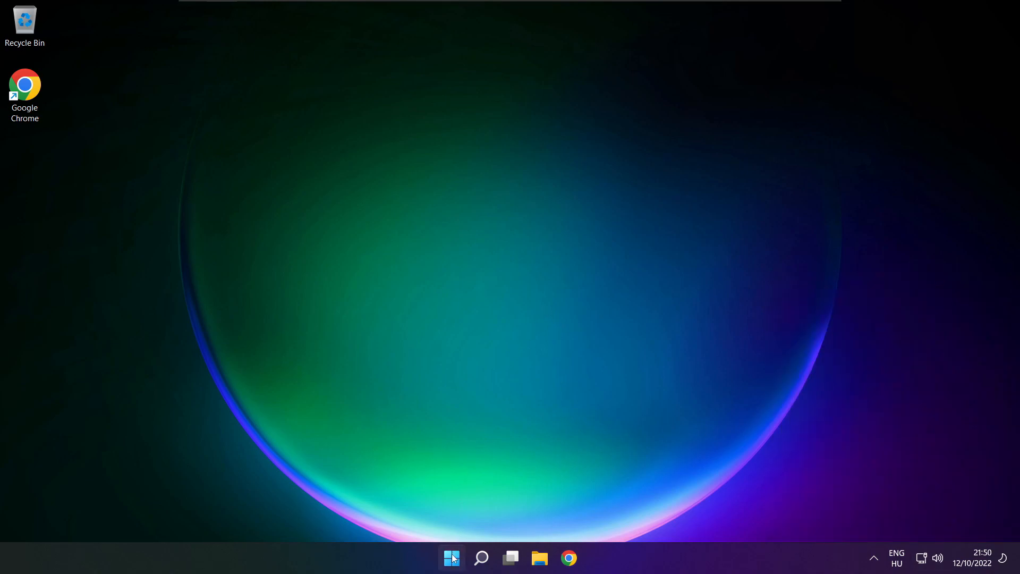
Step: Reopen the audio output list to confirm Speakers (High Definition Audio Device) is still active
click(451, 557)
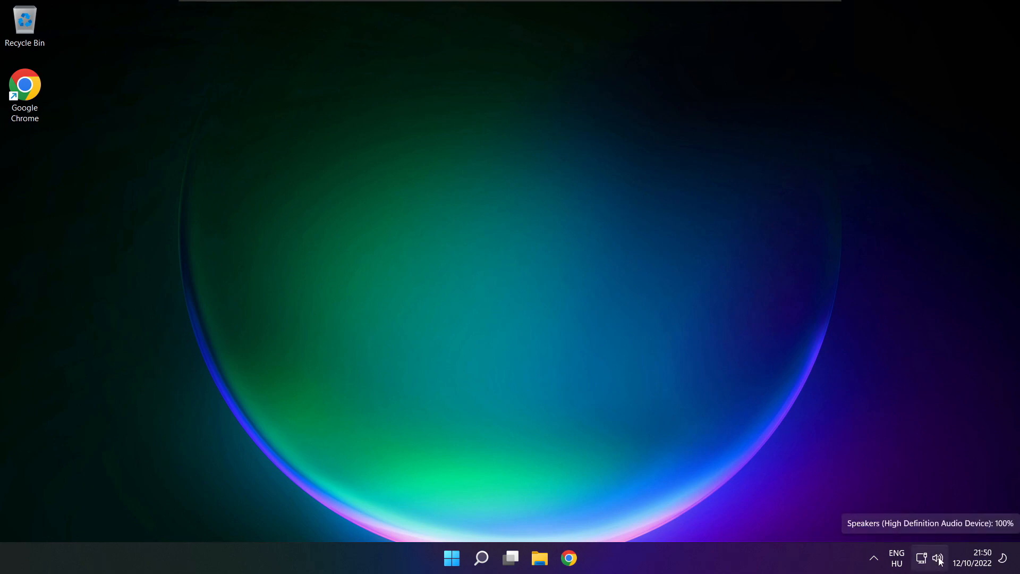
click(938, 558)
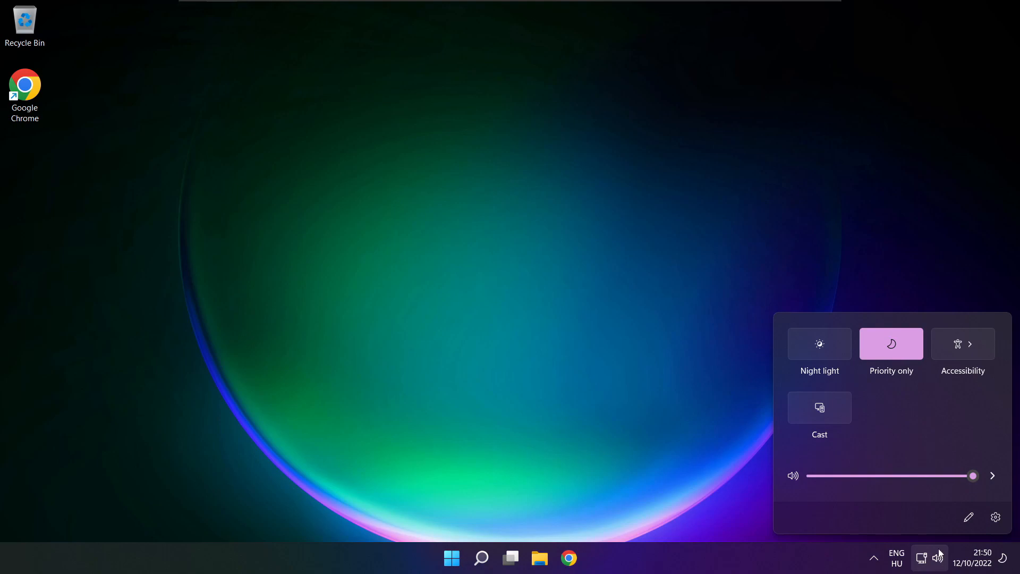
click(993, 476)
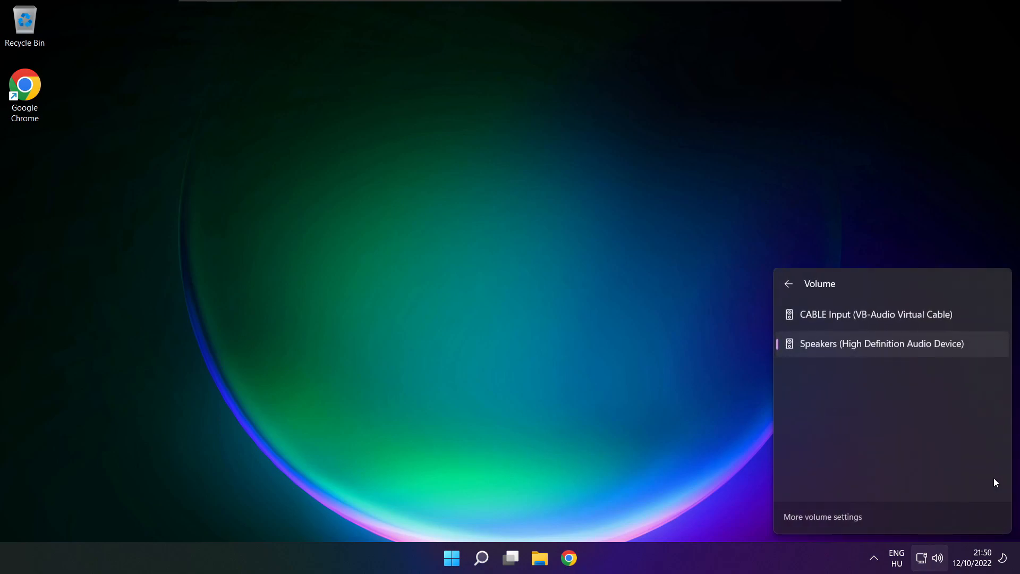
mouse_move(827, 523)
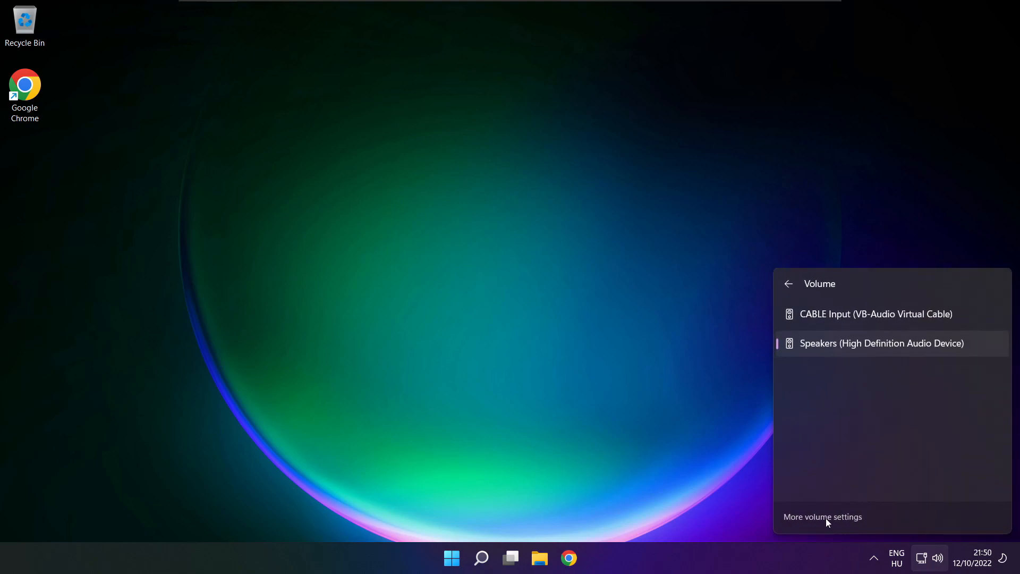
Step: Open the full System > Sound page and scroll down to its Advanced section
click(822, 517)
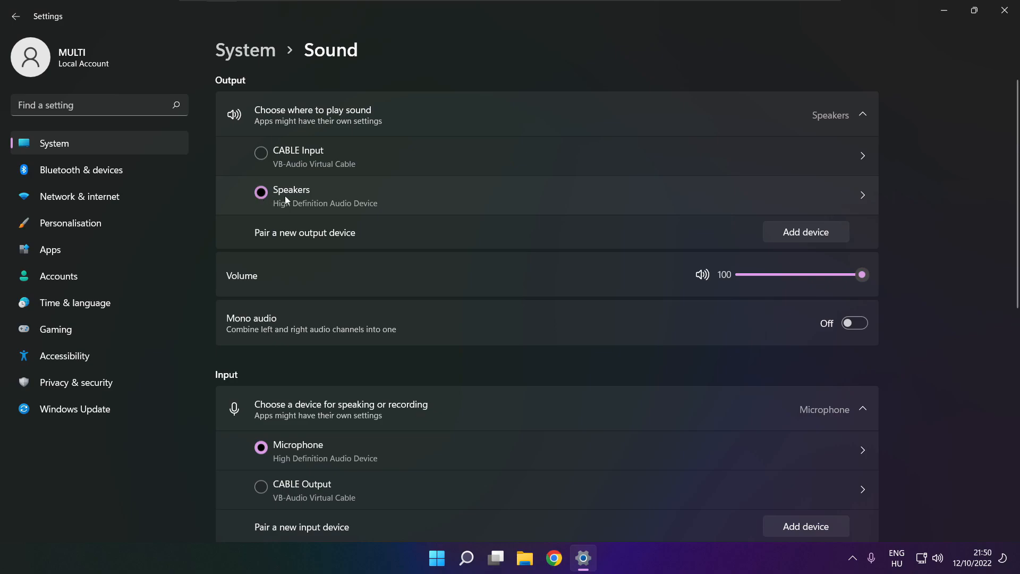
mouse_move(863, 275)
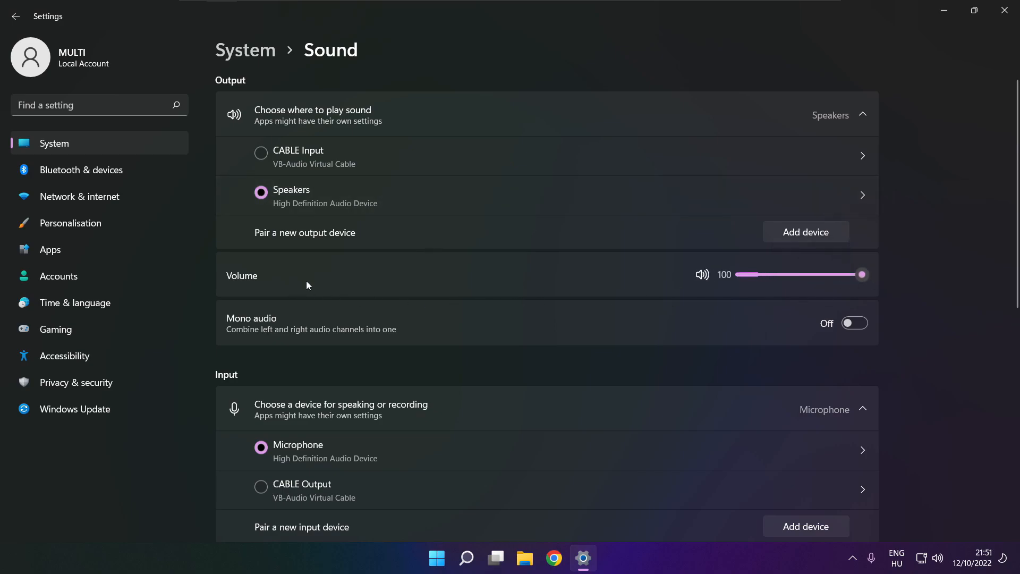
mouse_move(947, 280)
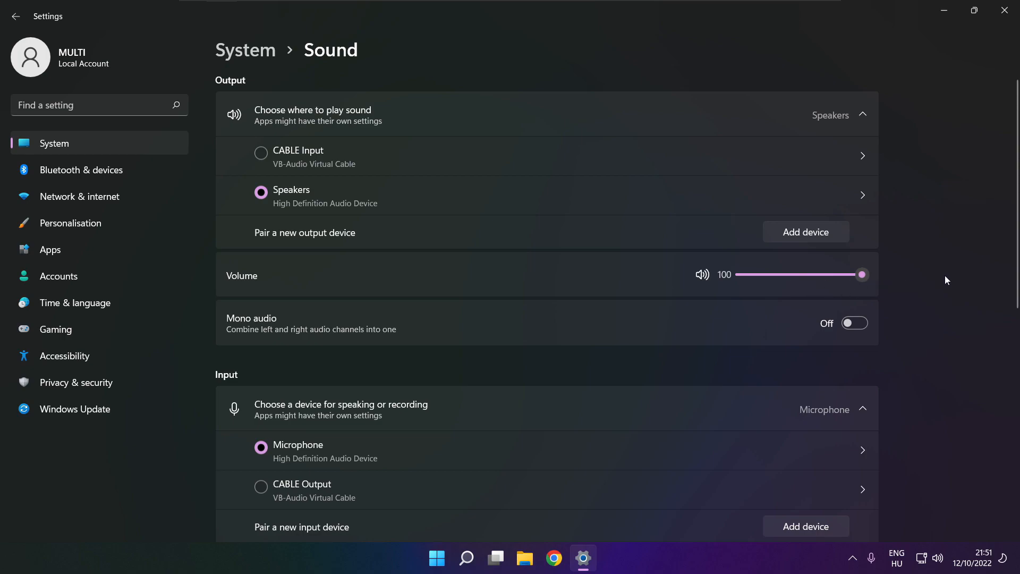
scroll(down, 3)
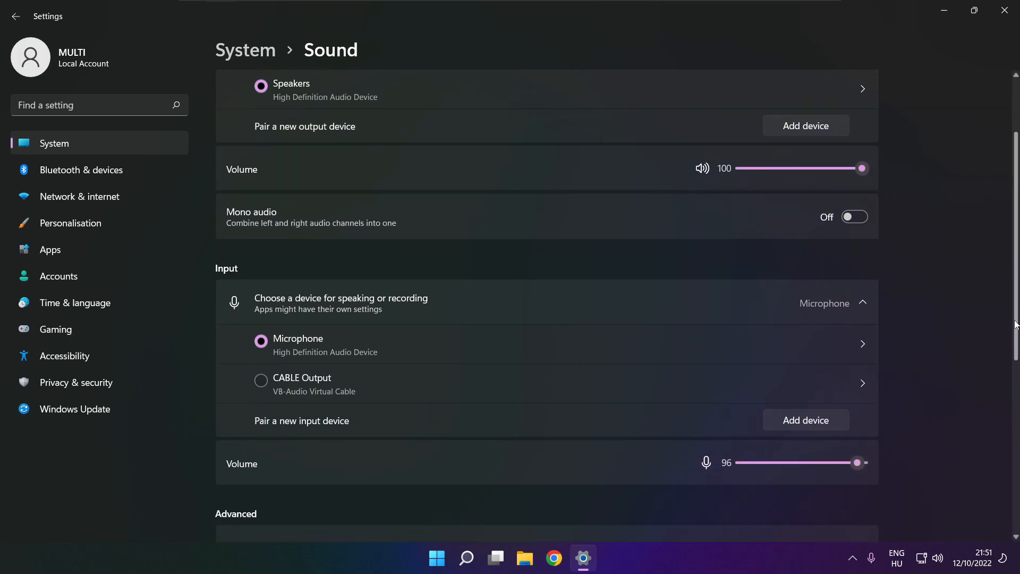
scroll(down, 3)
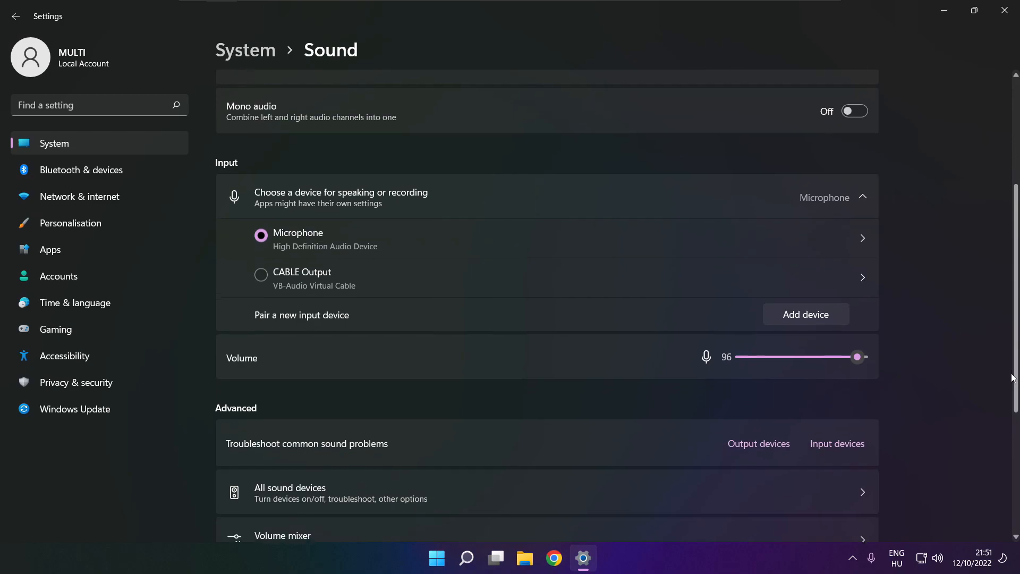
scroll(down, 3)
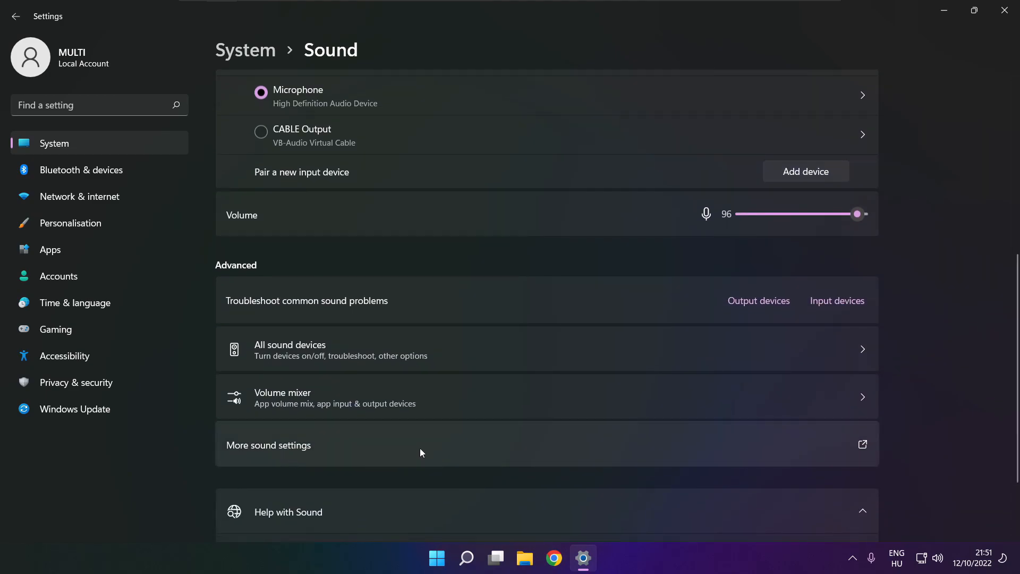
Step: In the classic Sound window, disable CABLE Input and bring up the Speakers device's options
click(268, 445)
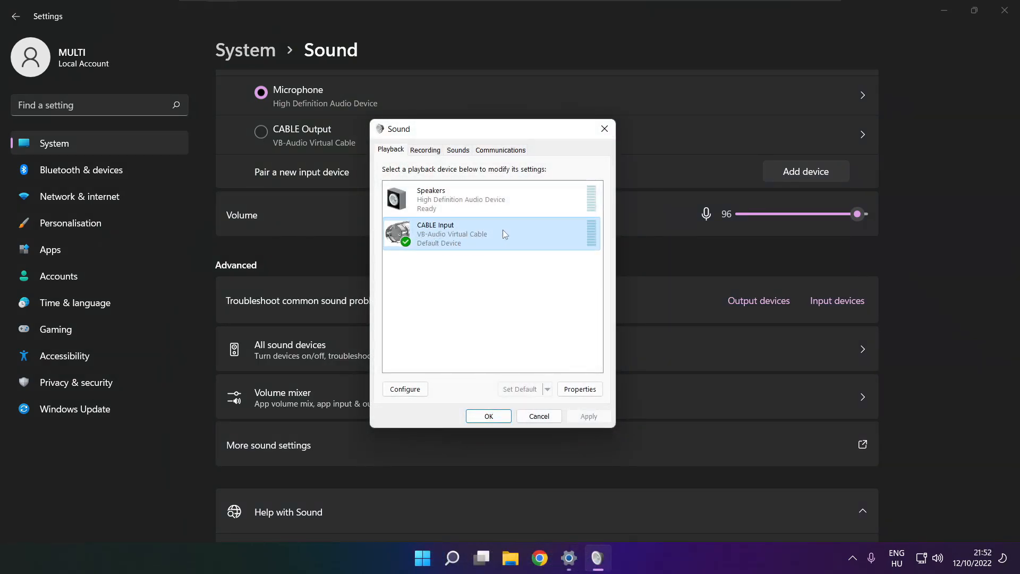
right_click(505, 233)
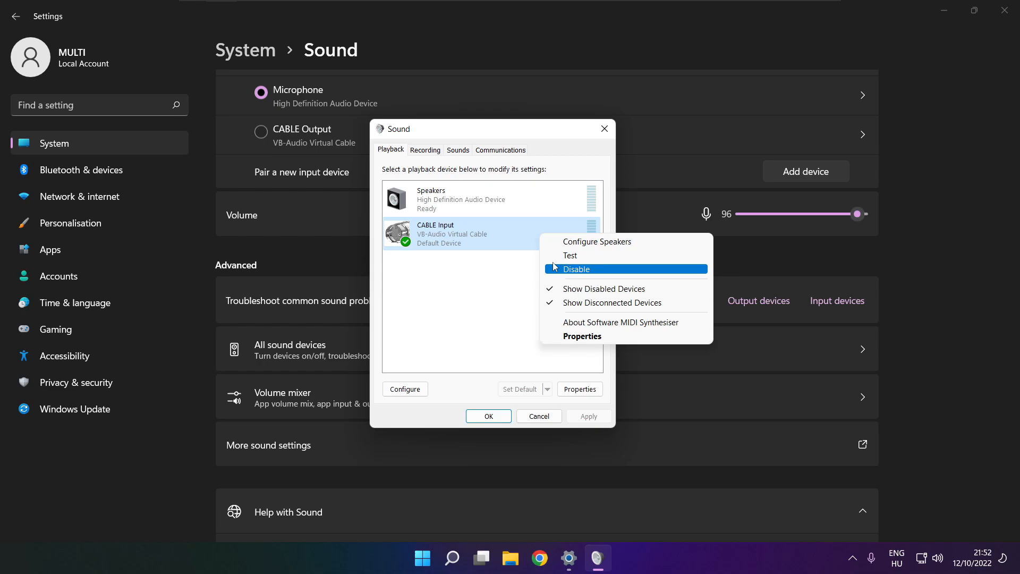
click(576, 269)
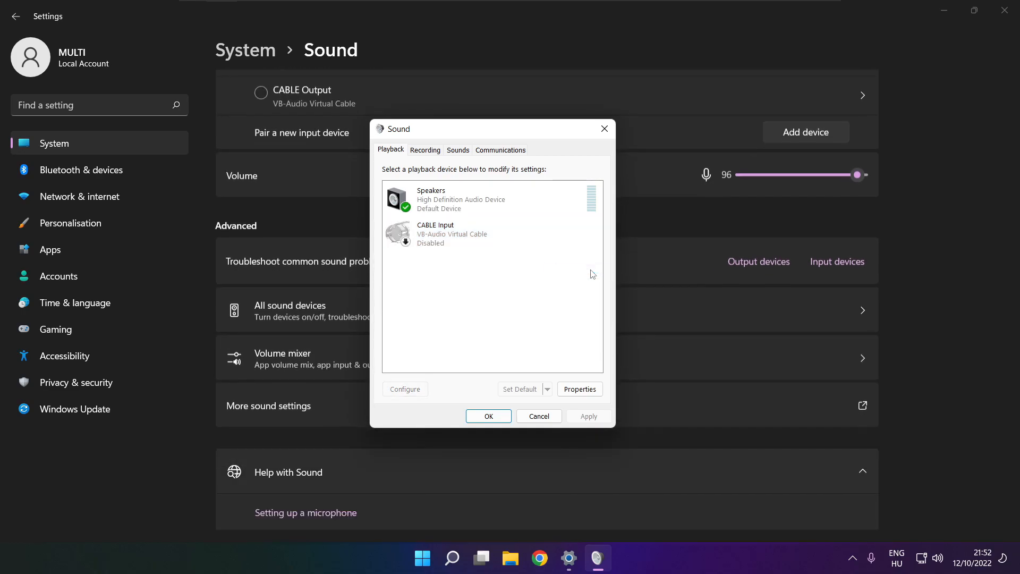
click(472, 200)
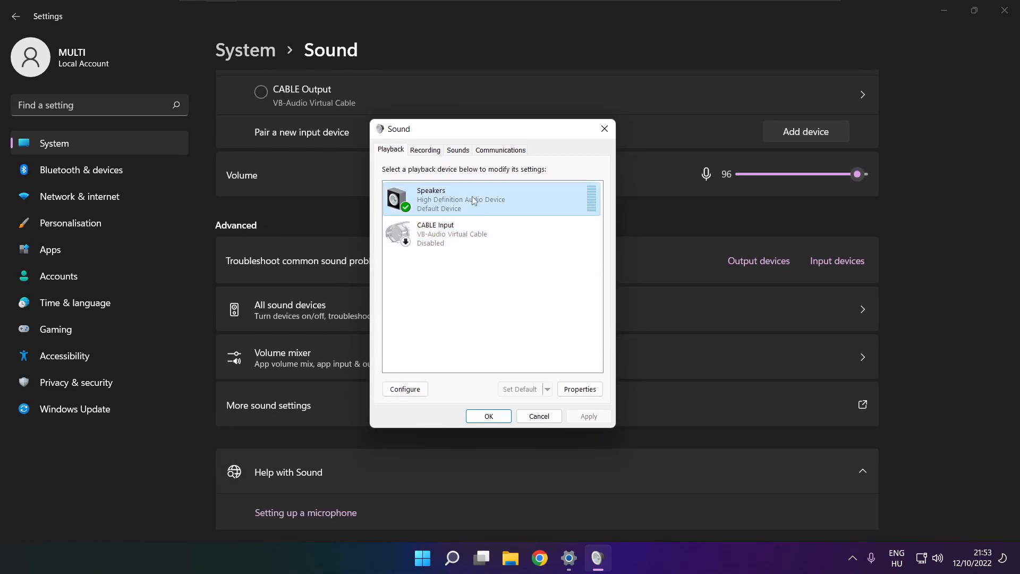
right_click(476, 200)
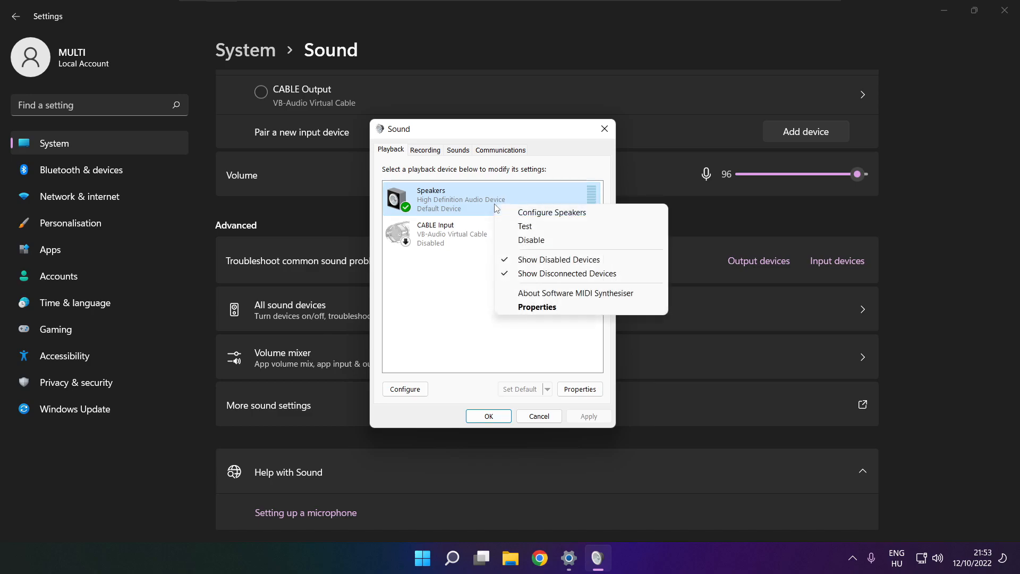
Step: Configure the Speakers as 7.1 Surround, keeping all optional centre, subwoofer, side and rear speakers
click(551, 213)
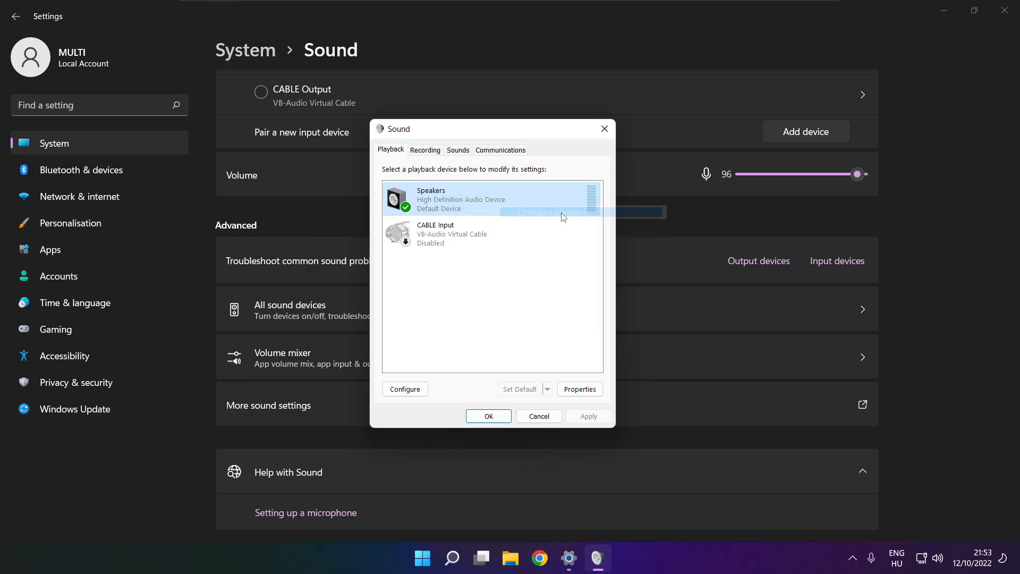
click(405, 389)
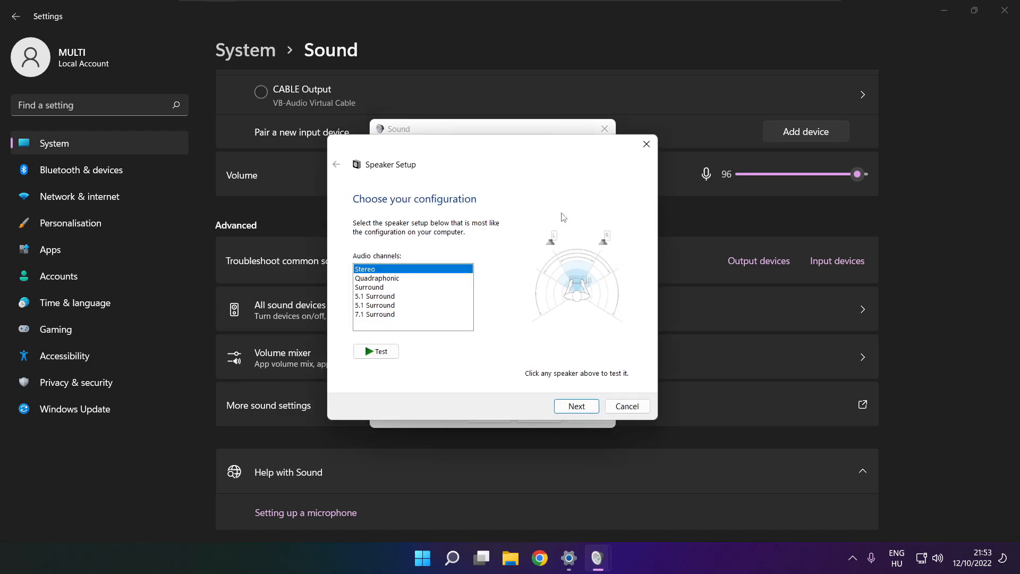
mouse_move(394, 311)
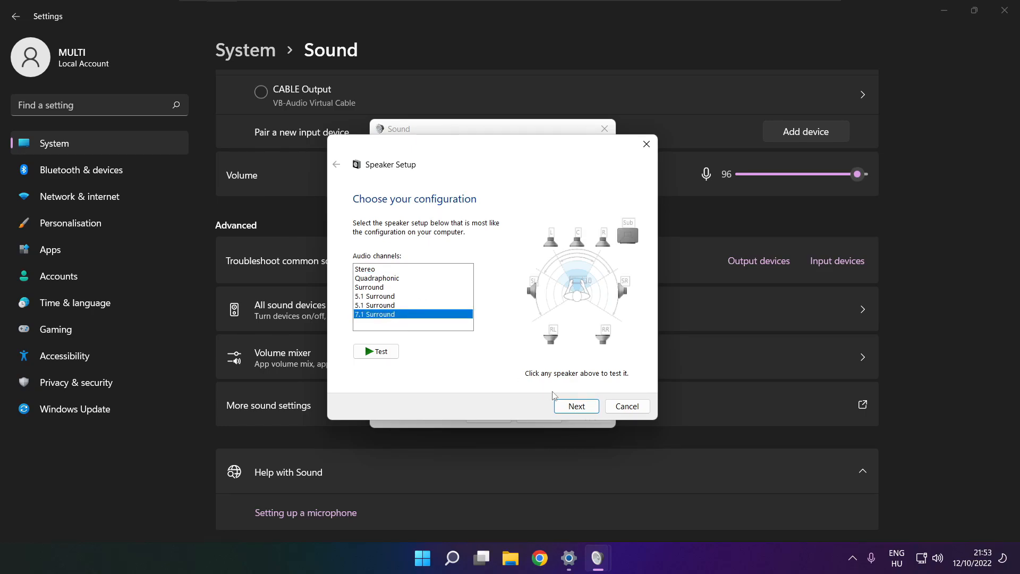
click(576, 406)
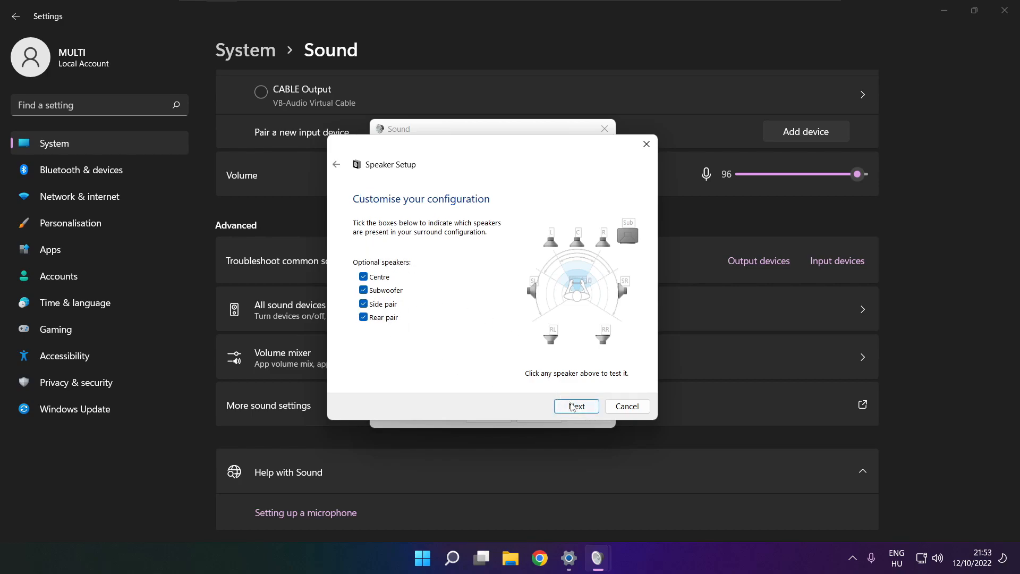
click(576, 406)
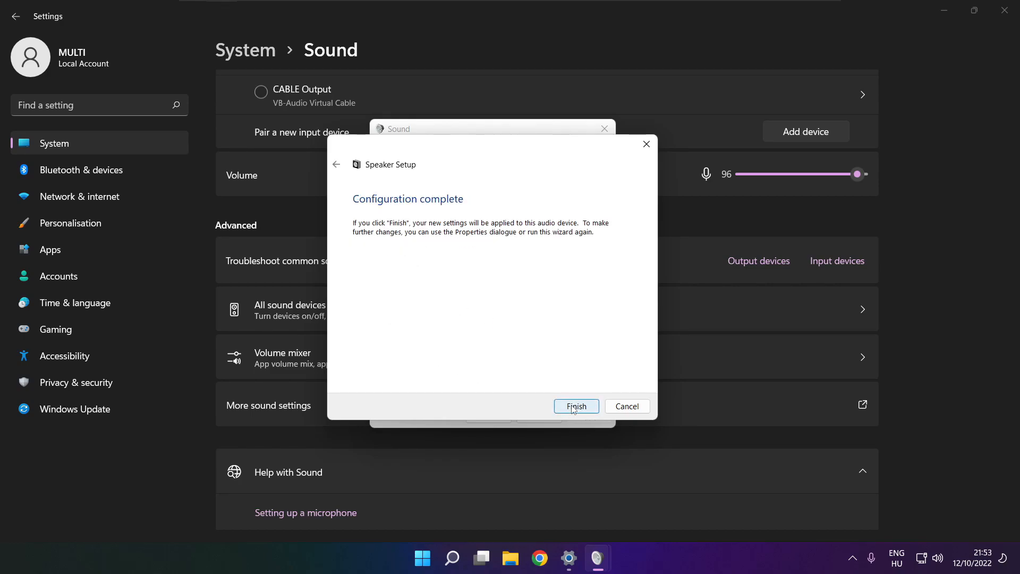
click(577, 405)
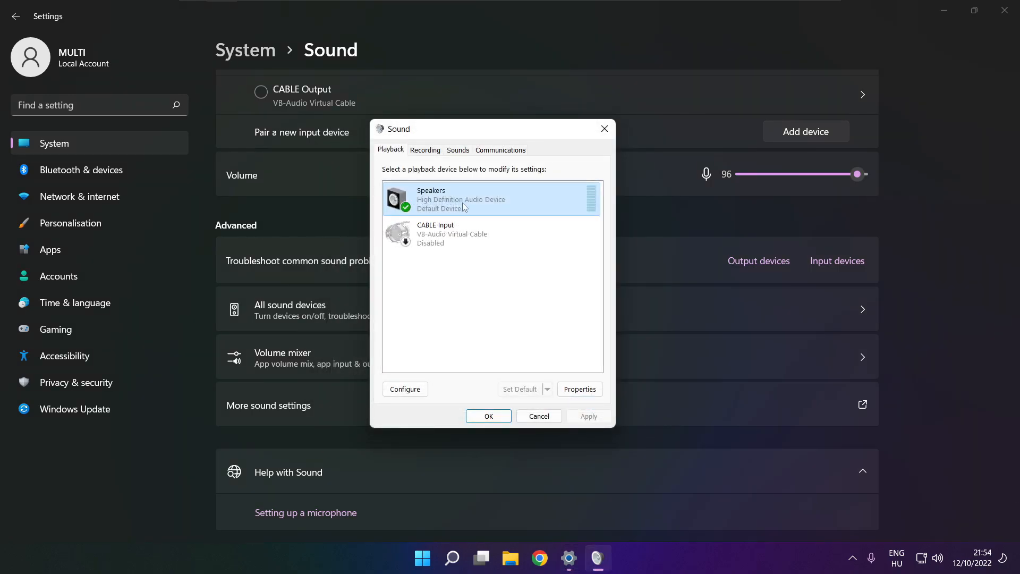
Step: Disable all enhancements on the Speakers Properties Enhancements tab and apply the change
click(579, 389)
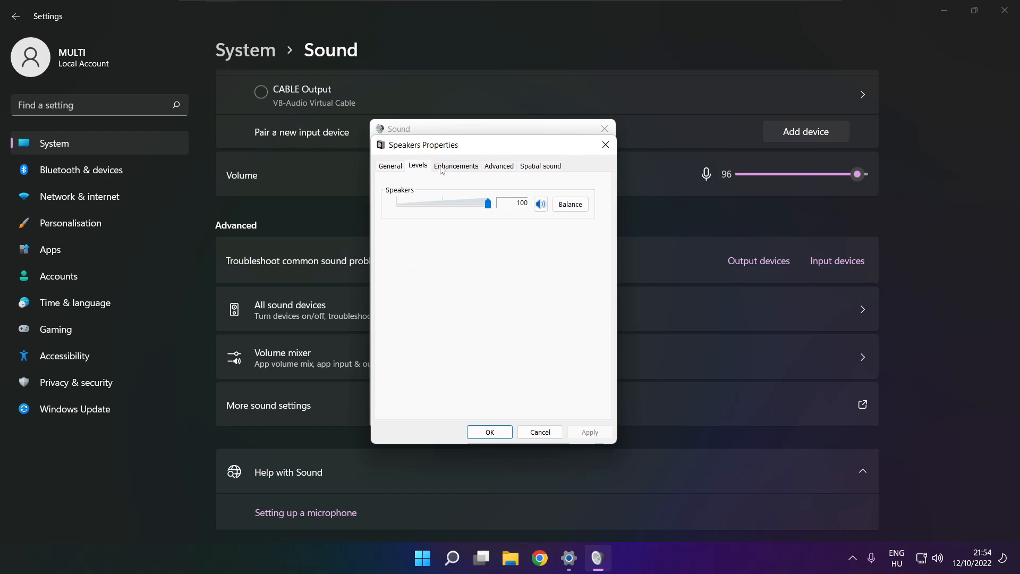
click(456, 165)
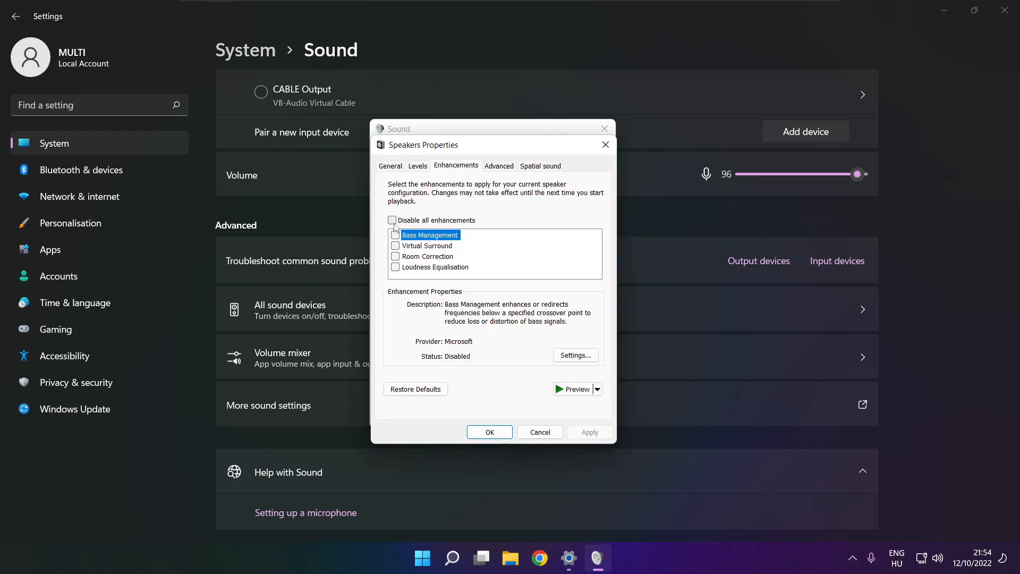
click(392, 220)
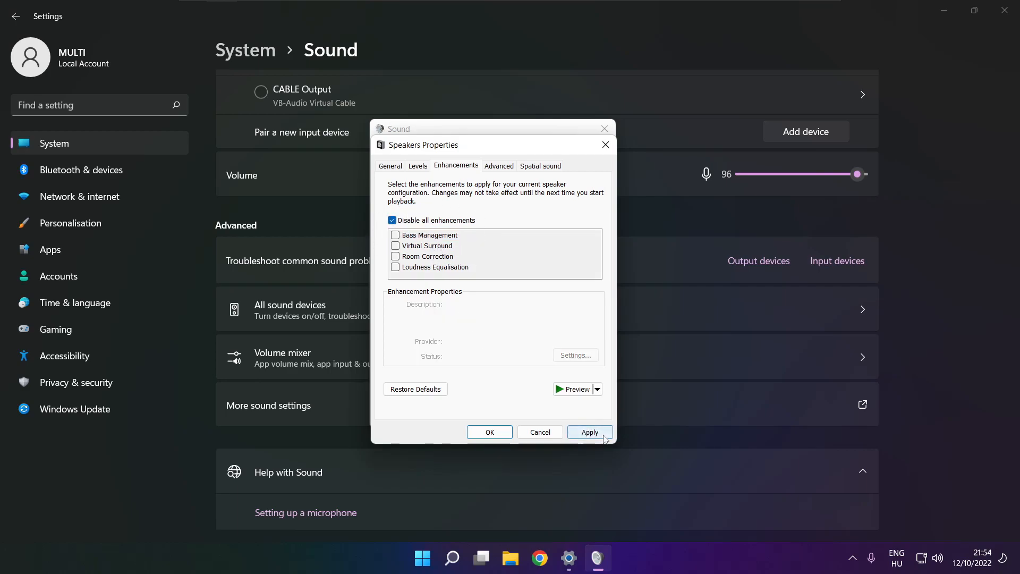
click(590, 432)
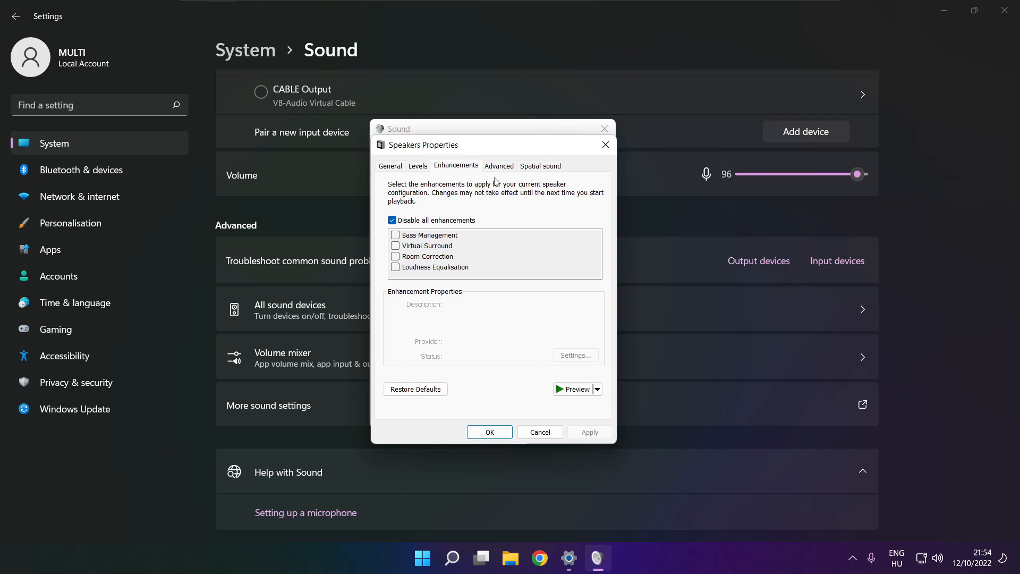
Step: Set the Speakers' default format to 16 bit, 48000 Hz (DVD Quality) and close both sound dialogs
click(499, 165)
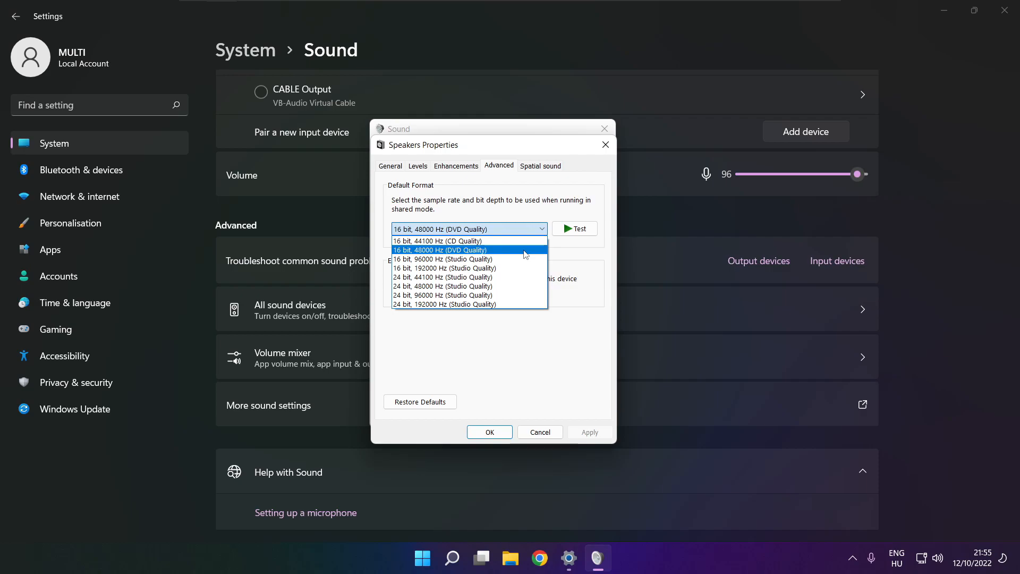
click(440, 250)
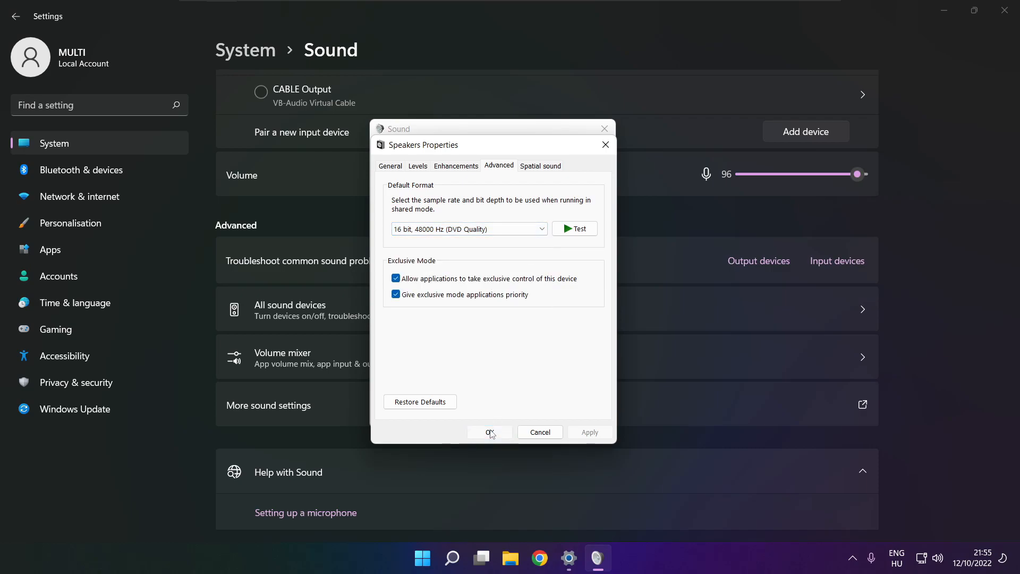
click(489, 432)
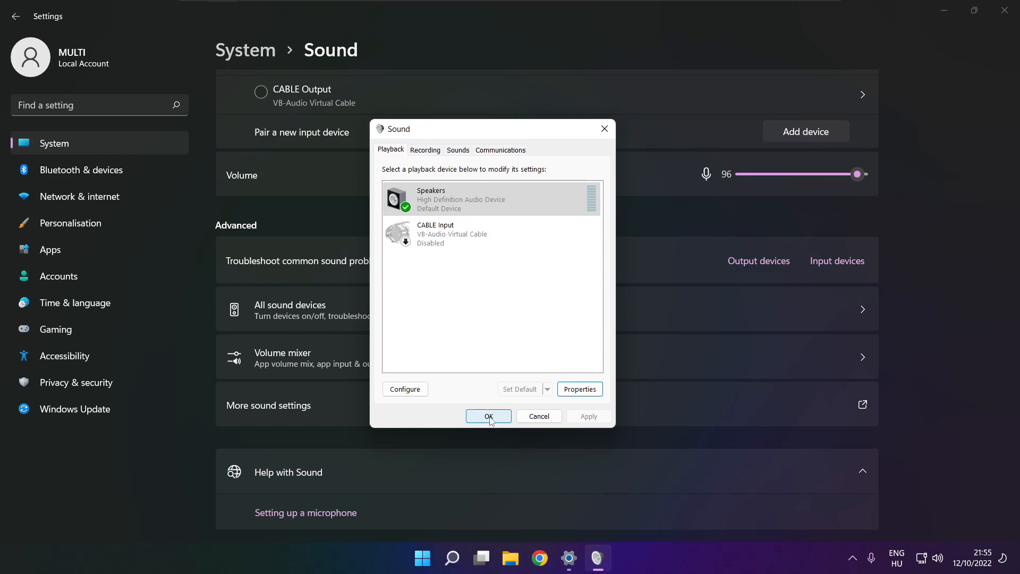
click(488, 416)
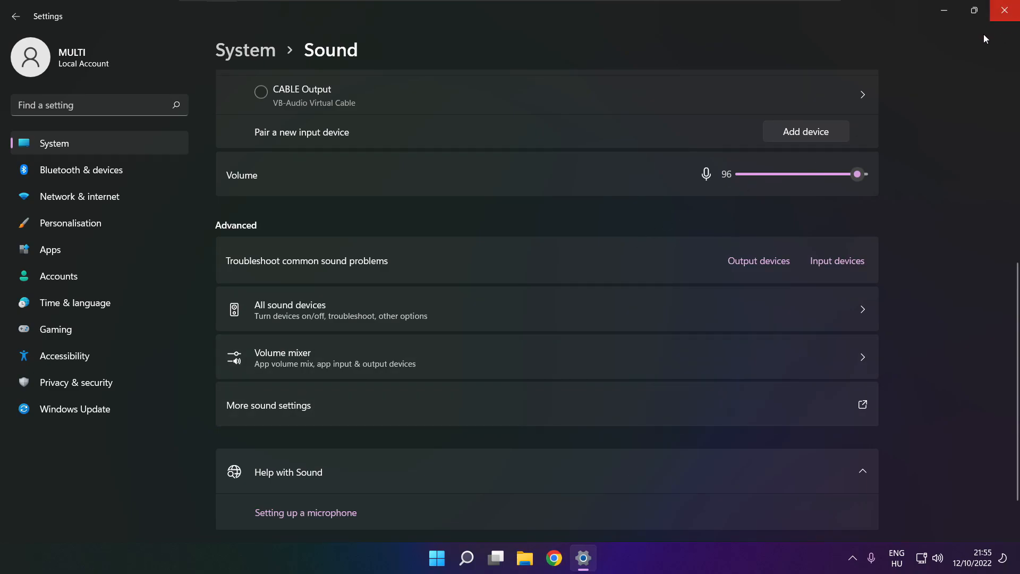
Step: Close Settings and search 'device Manager' from the taskbar search
click(436, 558)
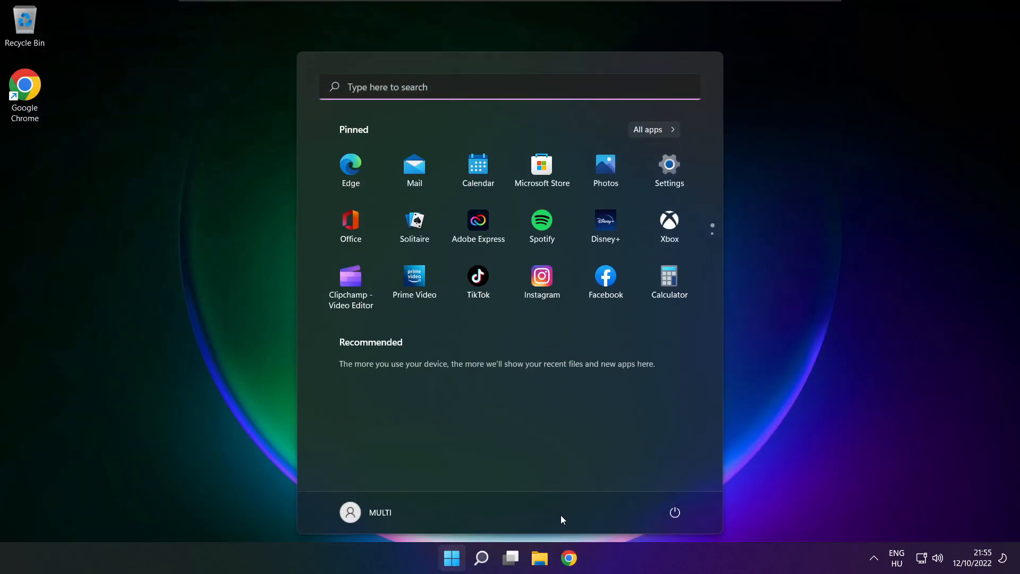
click(674, 512)
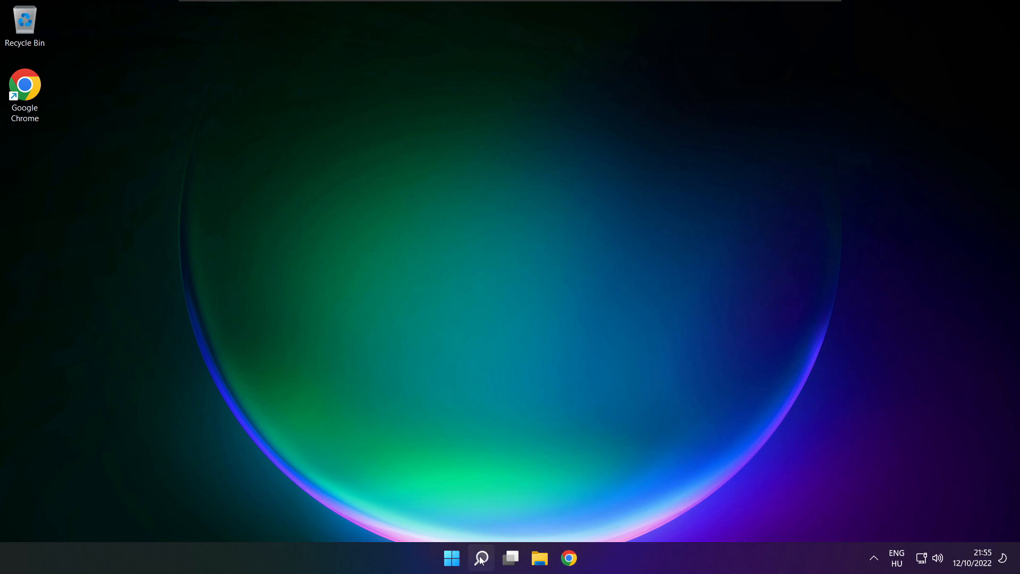
click(483, 573)
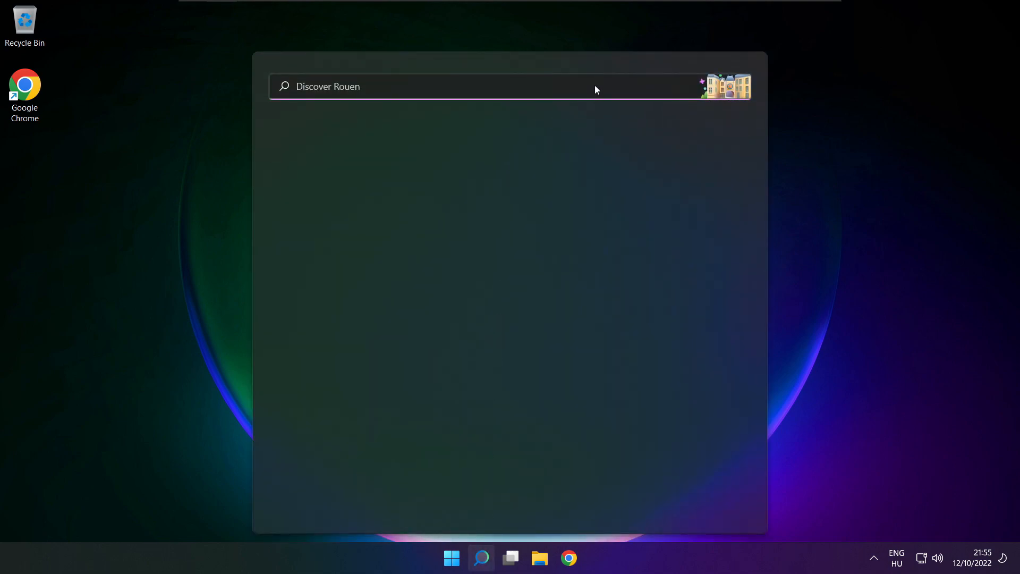
text(device Manager)
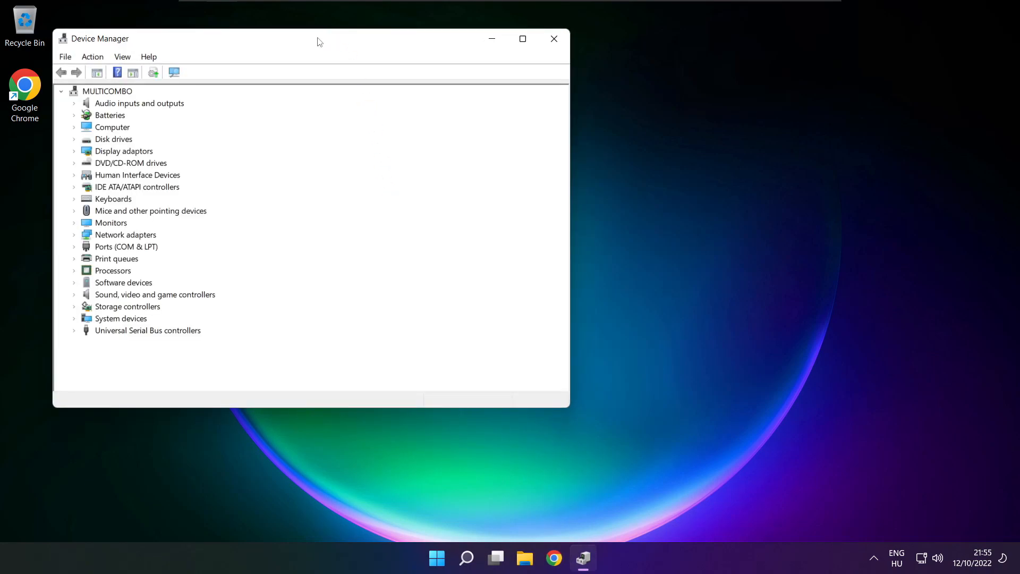
Step: Expand Sound, video and game controllers and bring up High Definition Audio Device's driver actions
drag(319, 41, 534, 94)
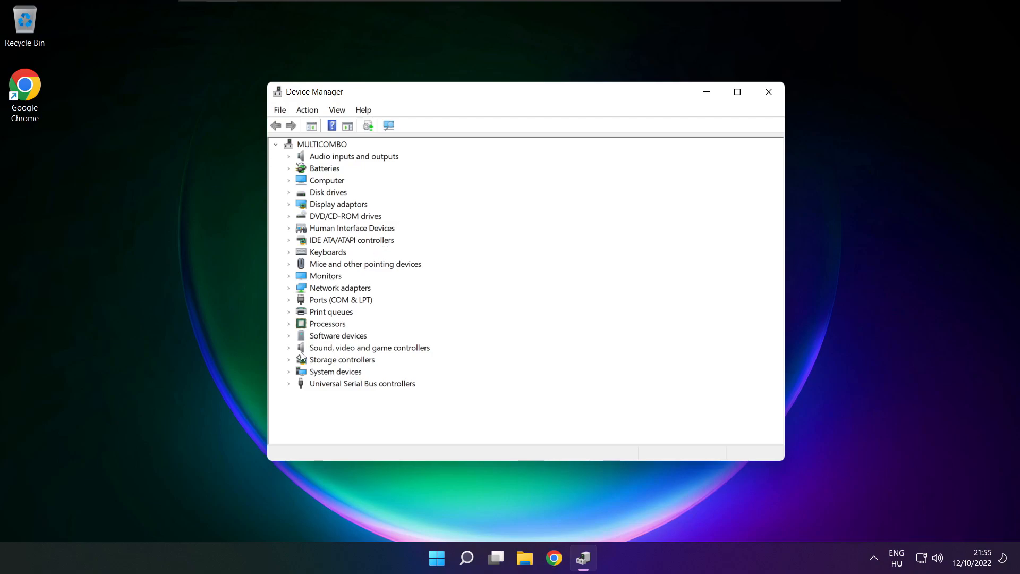
click(369, 347)
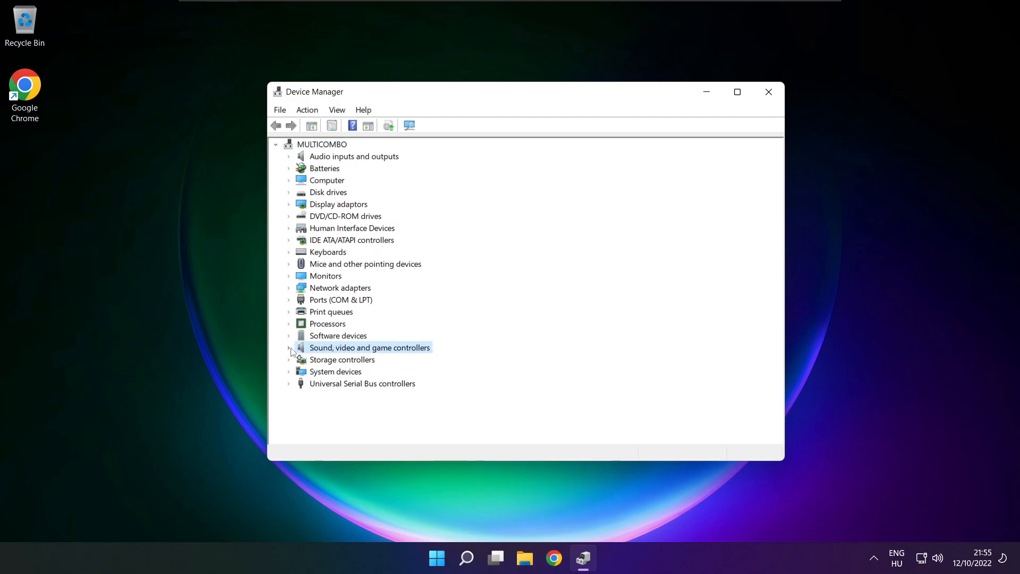
click(289, 347)
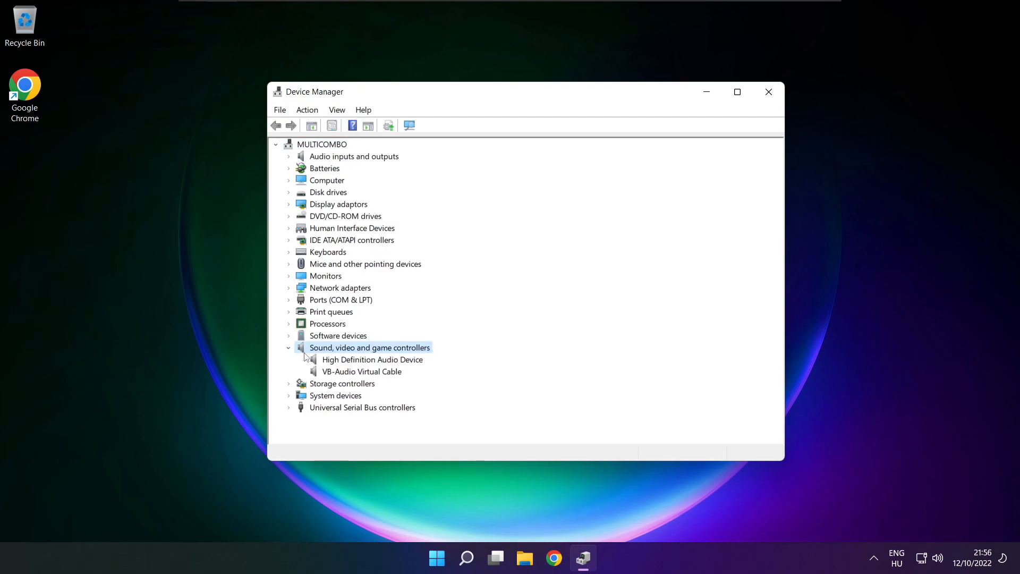
click(372, 360)
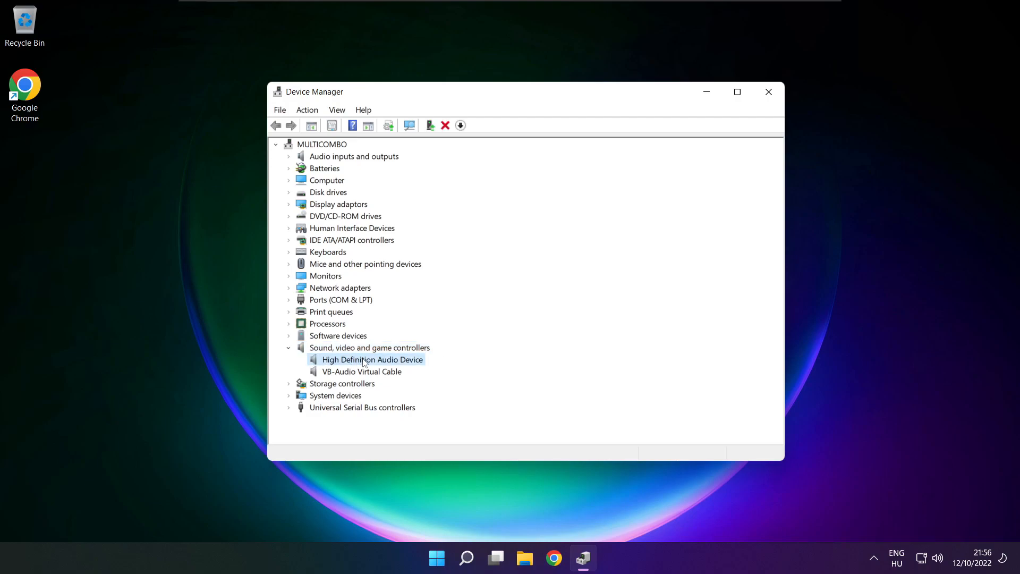
right_click(372, 359)
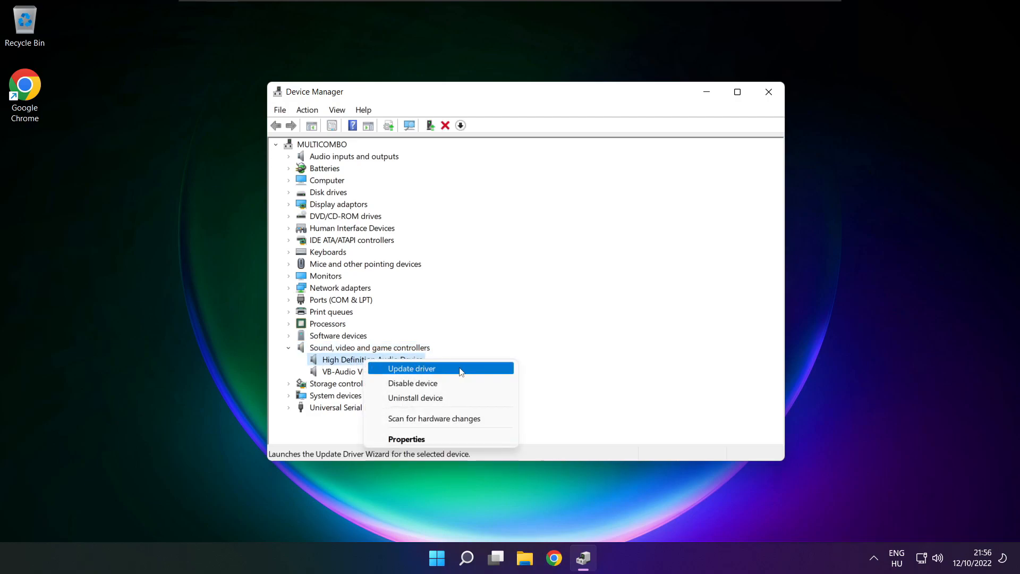
Step: Reinstall the High Definition Audio Device driver from the compatible drivers list and close the wizard
click(411, 368)
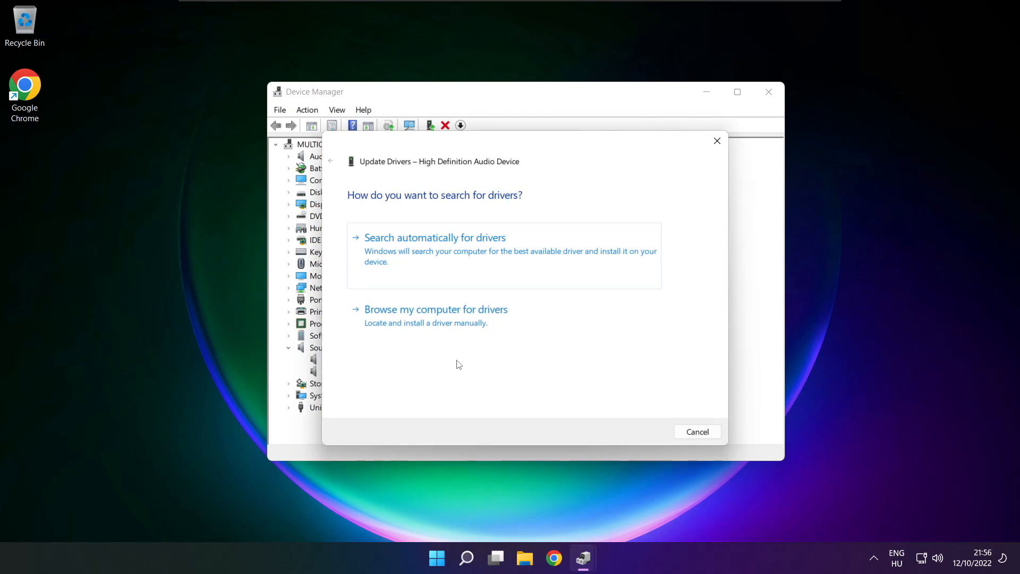
mouse_move(378, 323)
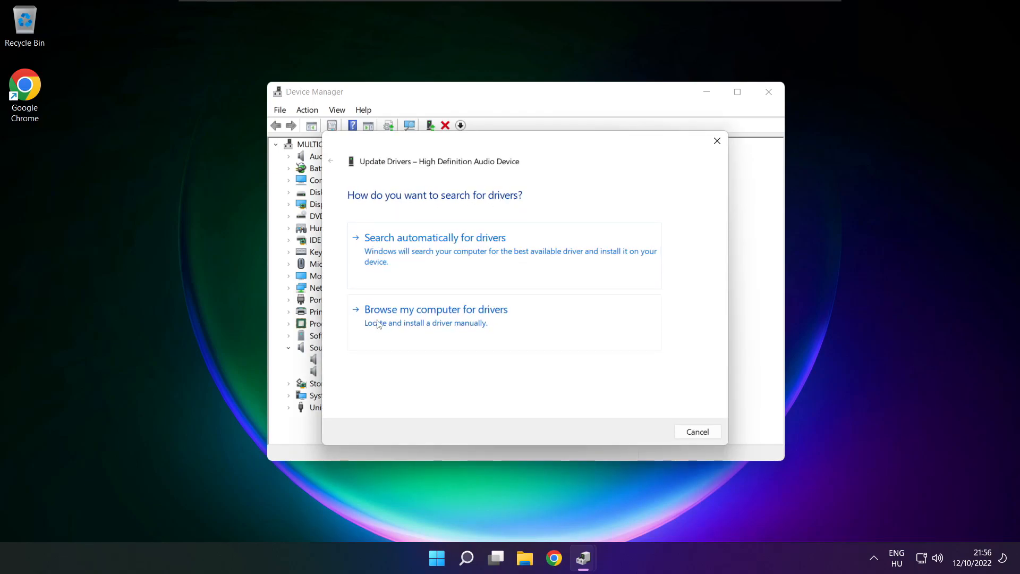
mouse_move(460, 323)
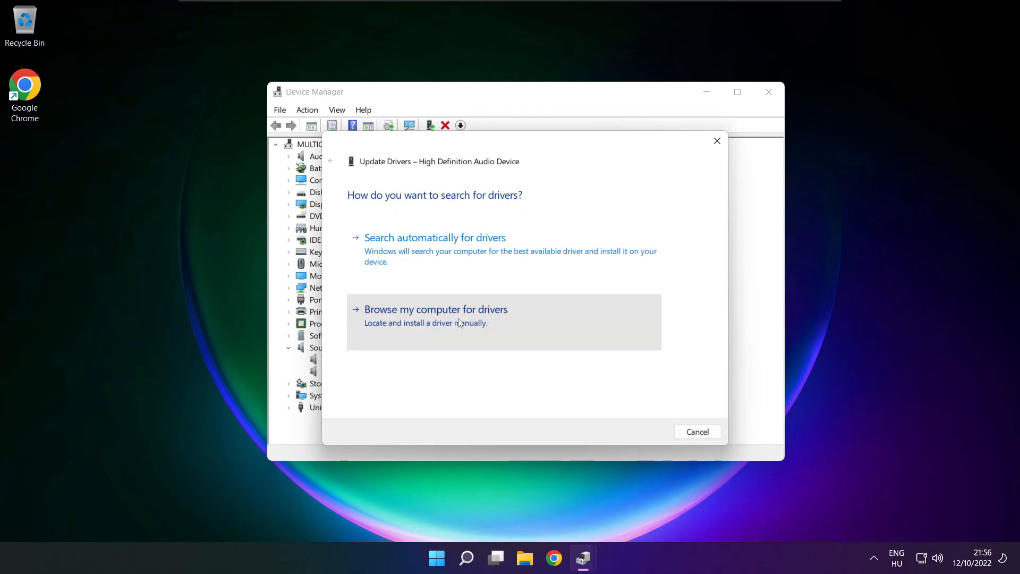
click(436, 309)
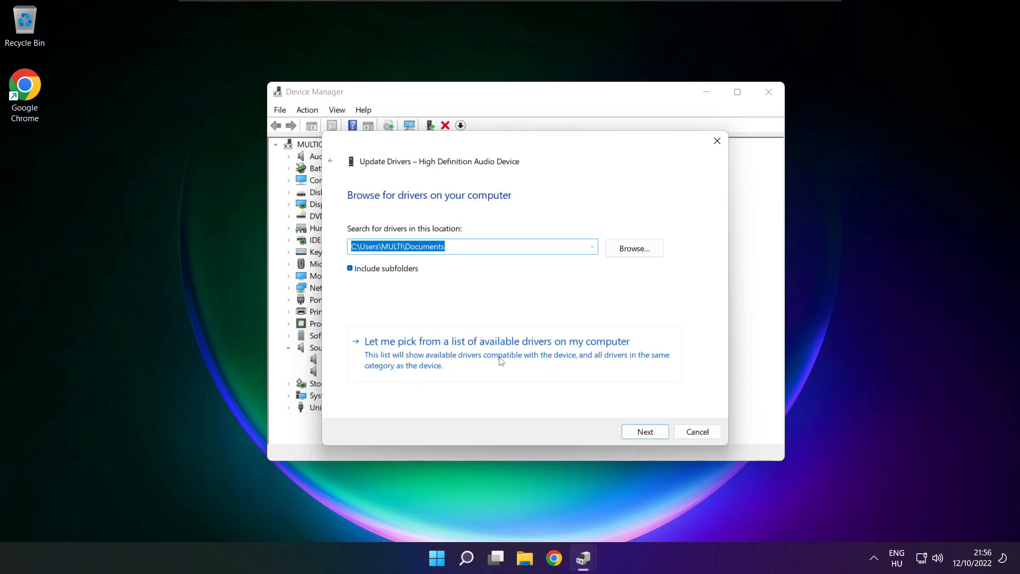
click(497, 341)
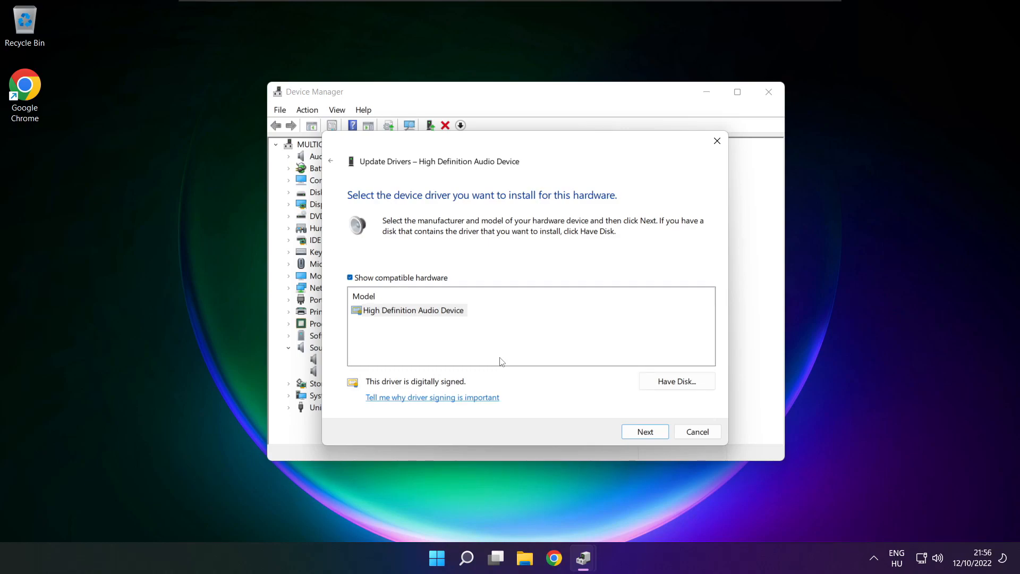
click(412, 310)
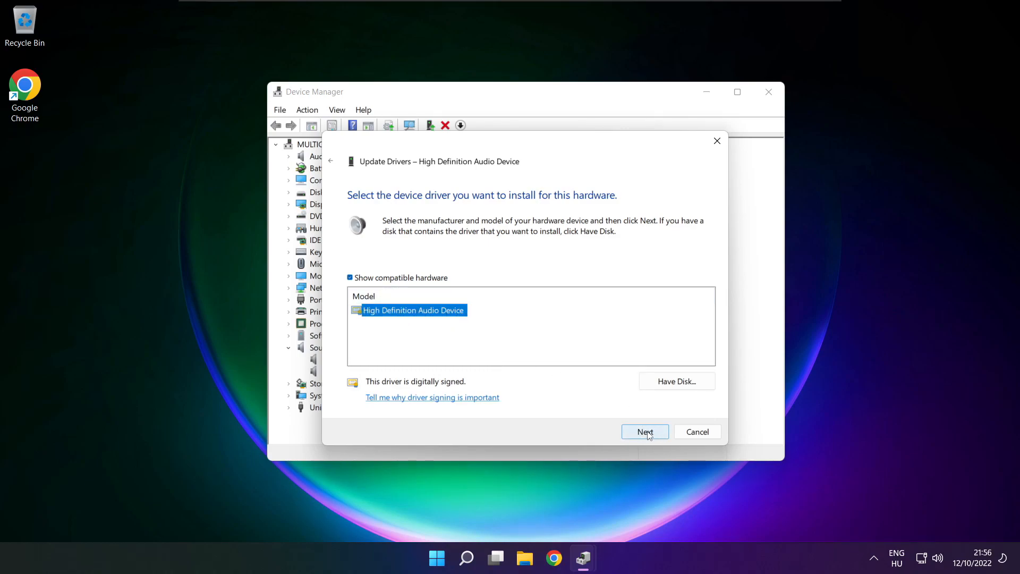
click(645, 431)
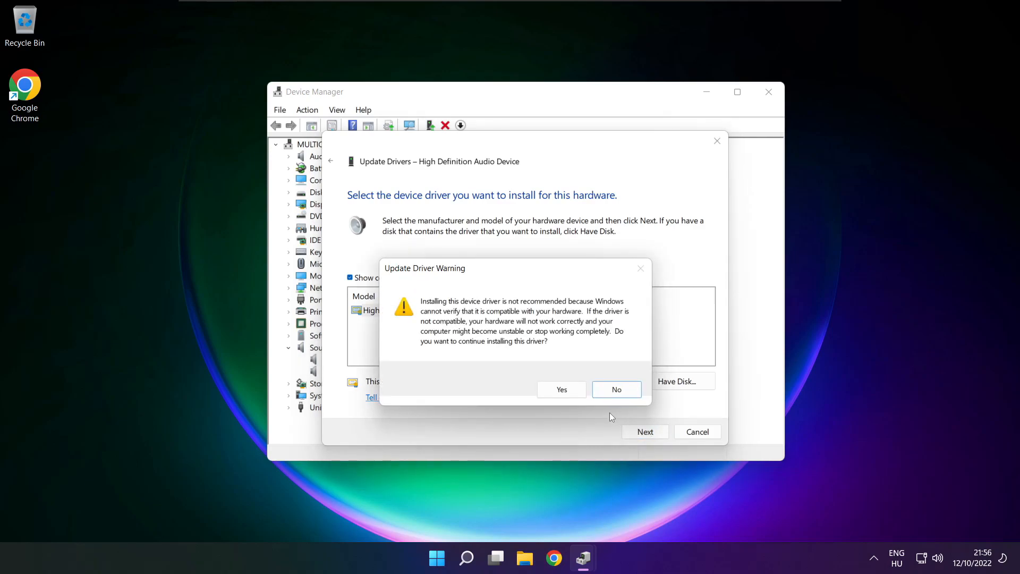
click(561, 390)
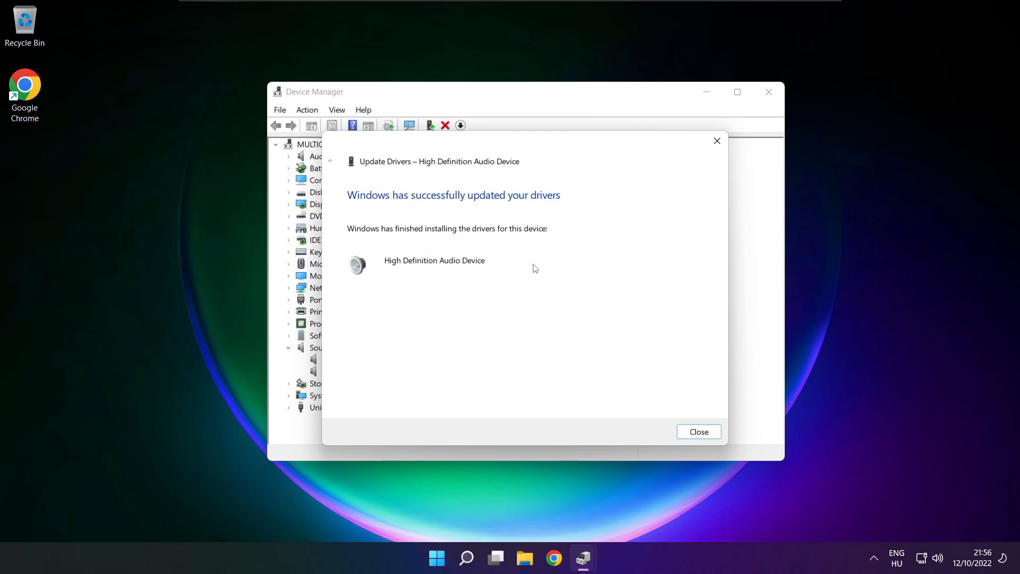
click(699, 431)
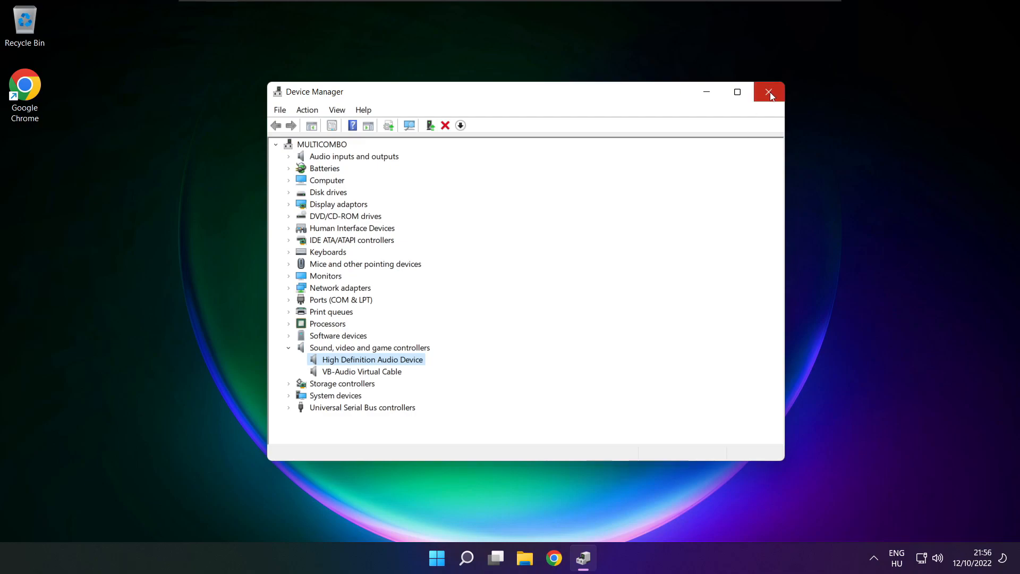
Step: Close Device Manager and reopen Settings on the System > Sound page
click(769, 92)
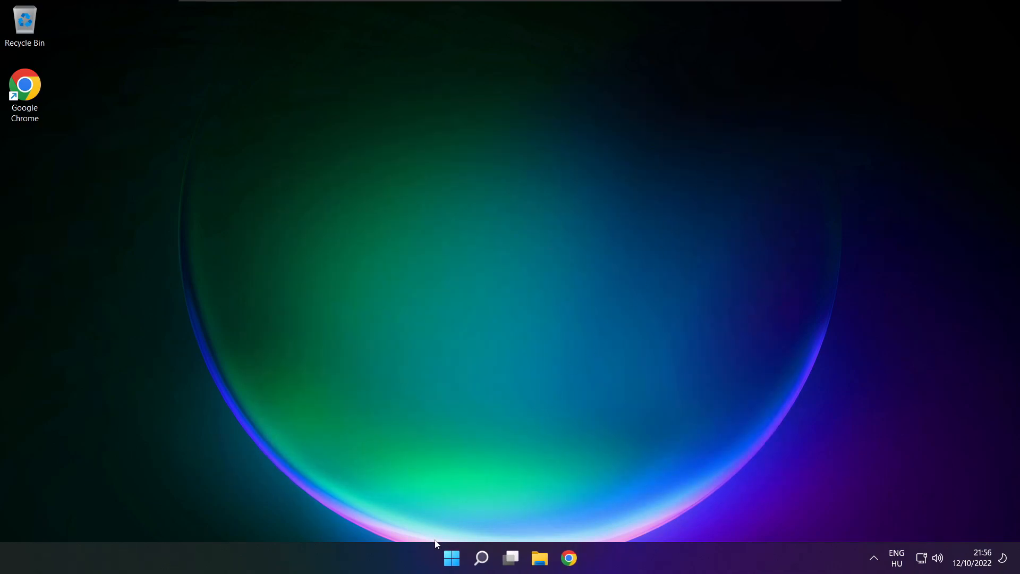
click(451, 558)
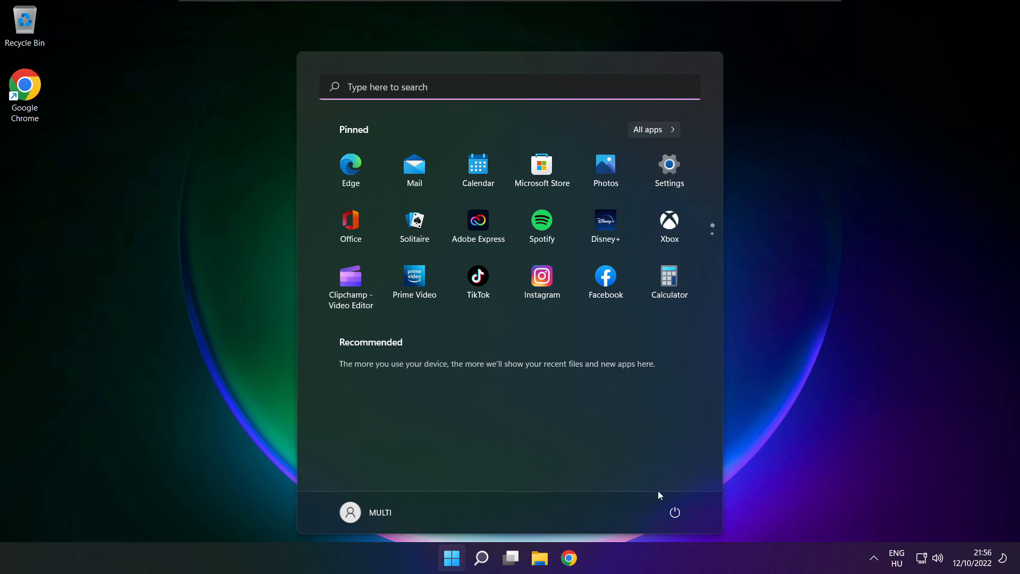
click(674, 512)
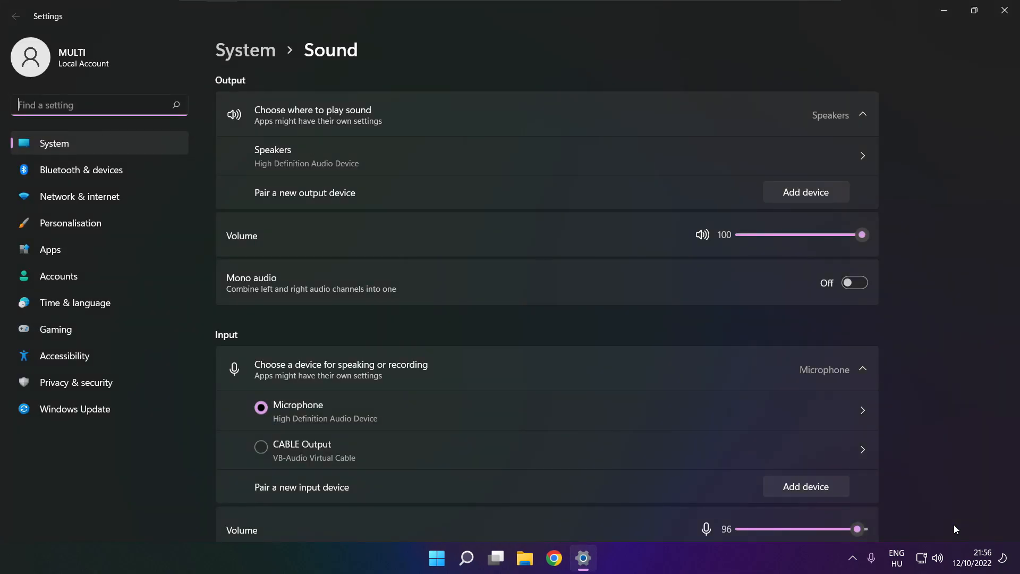
Step: Run the Playing Audio troubleshooter for output devices from the Sound page's Advanced section
scroll(down, 3)
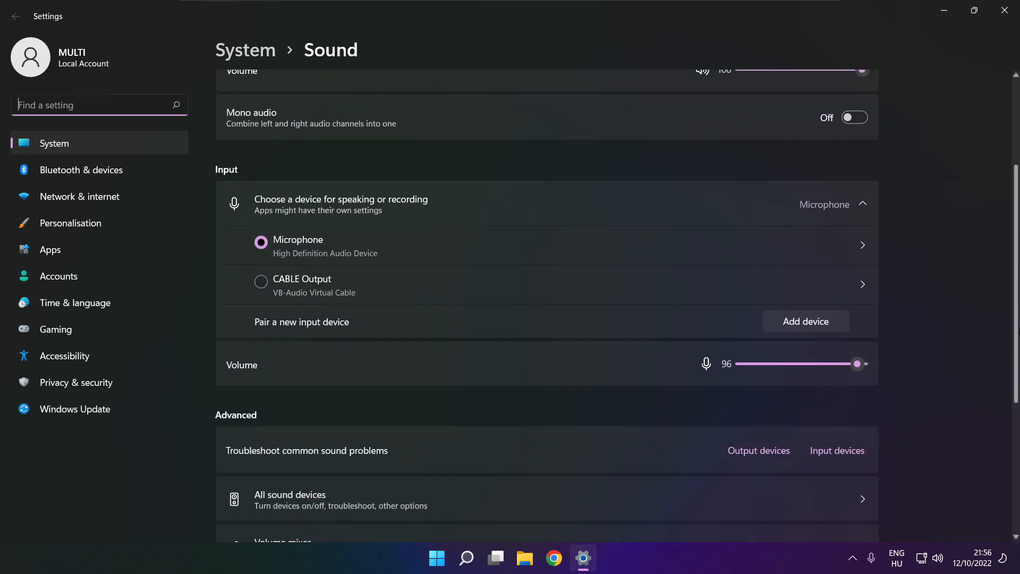
scroll(down, 3)
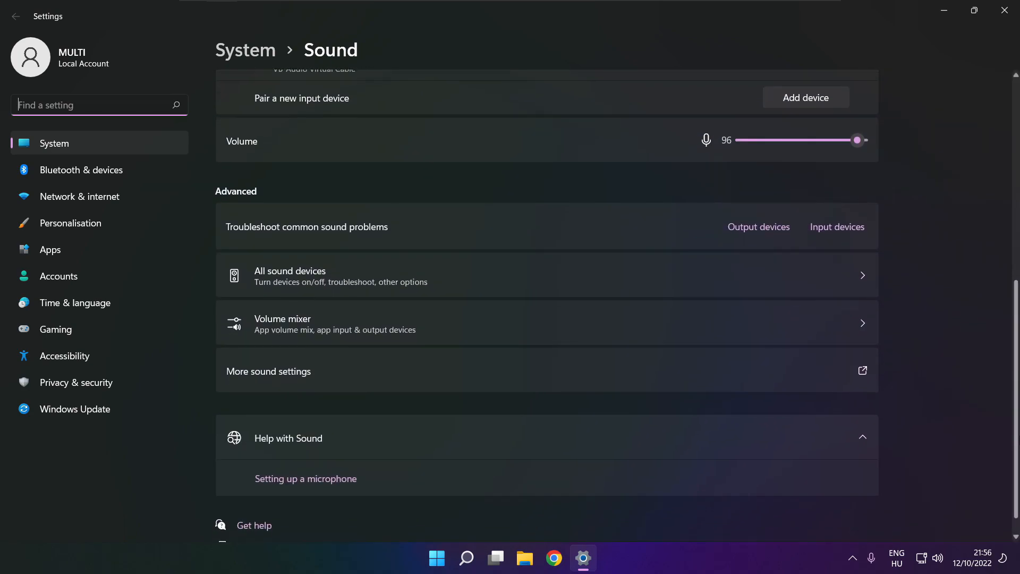
scroll(down, 3)
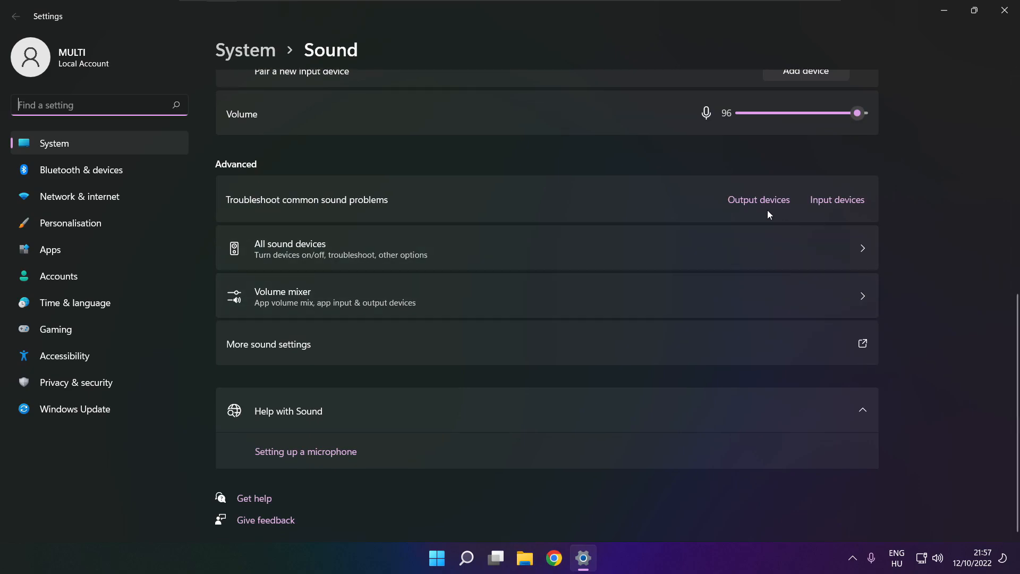
mouse_move(761, 204)
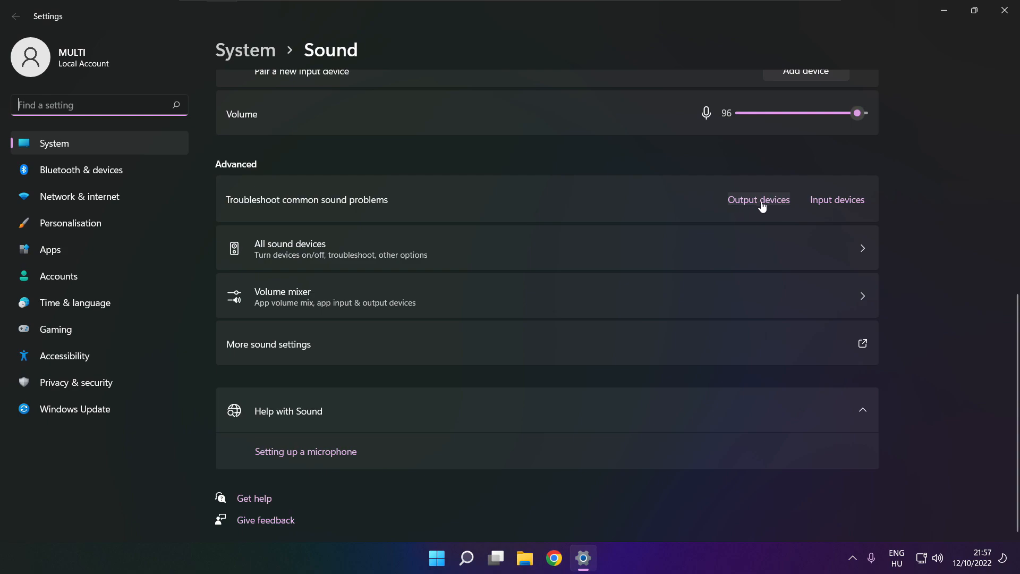
click(758, 200)
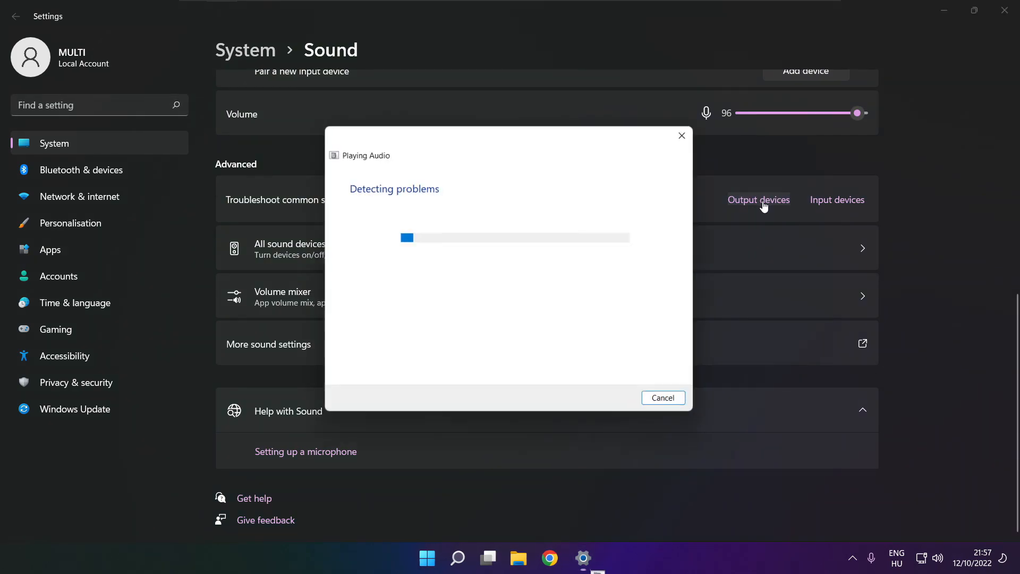